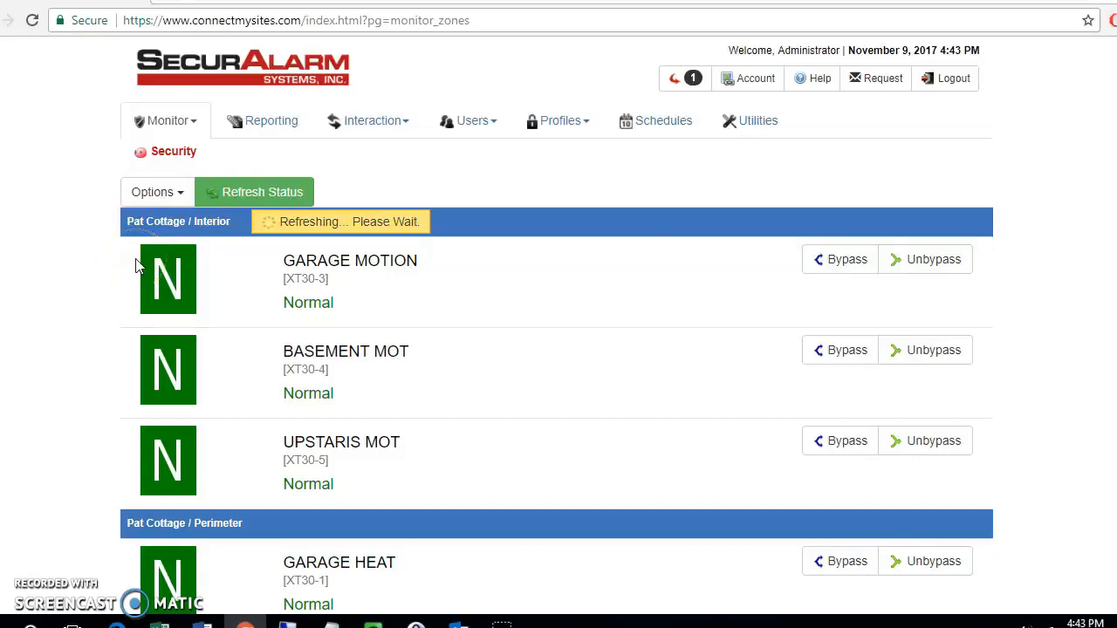
- Bring up the Users menu with its User List and System Codes options
left_click(255, 192)
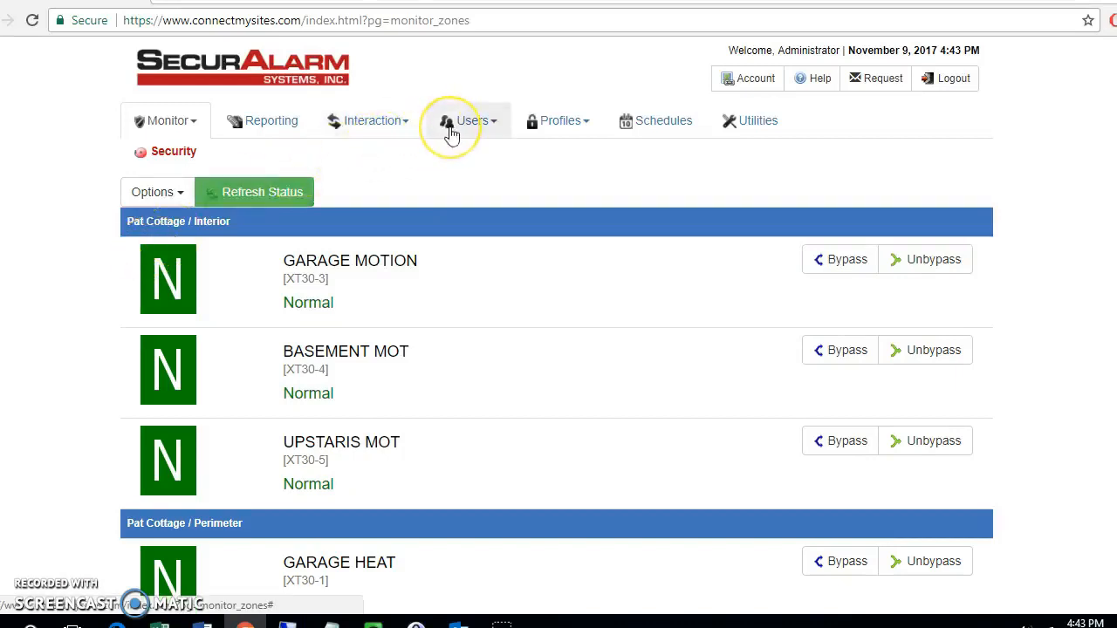
left_click(464, 120)
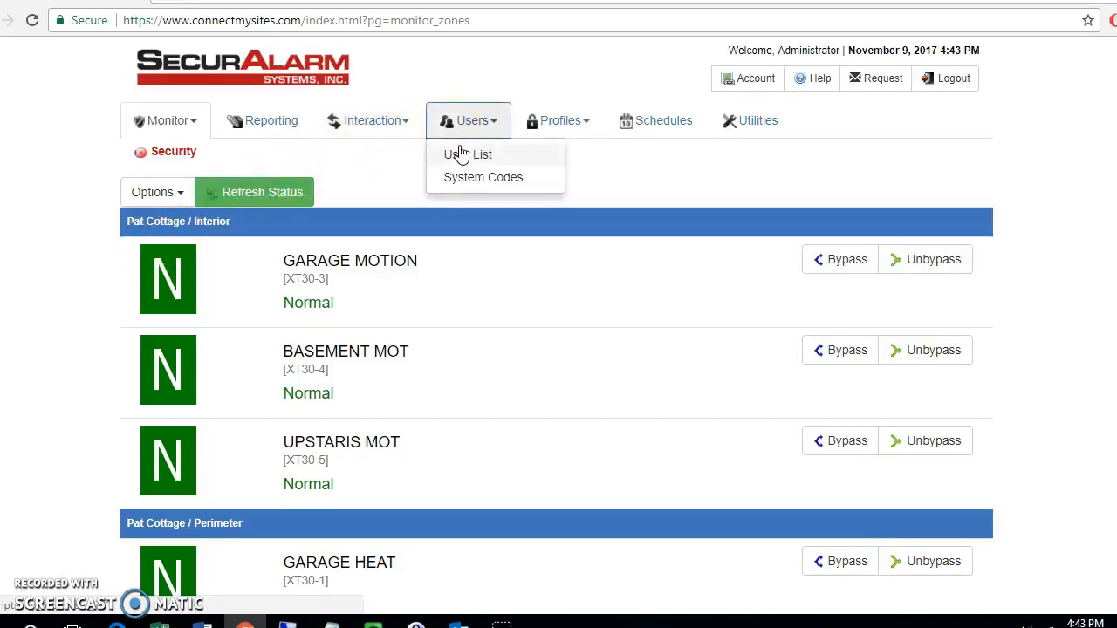
left_click(468, 154)
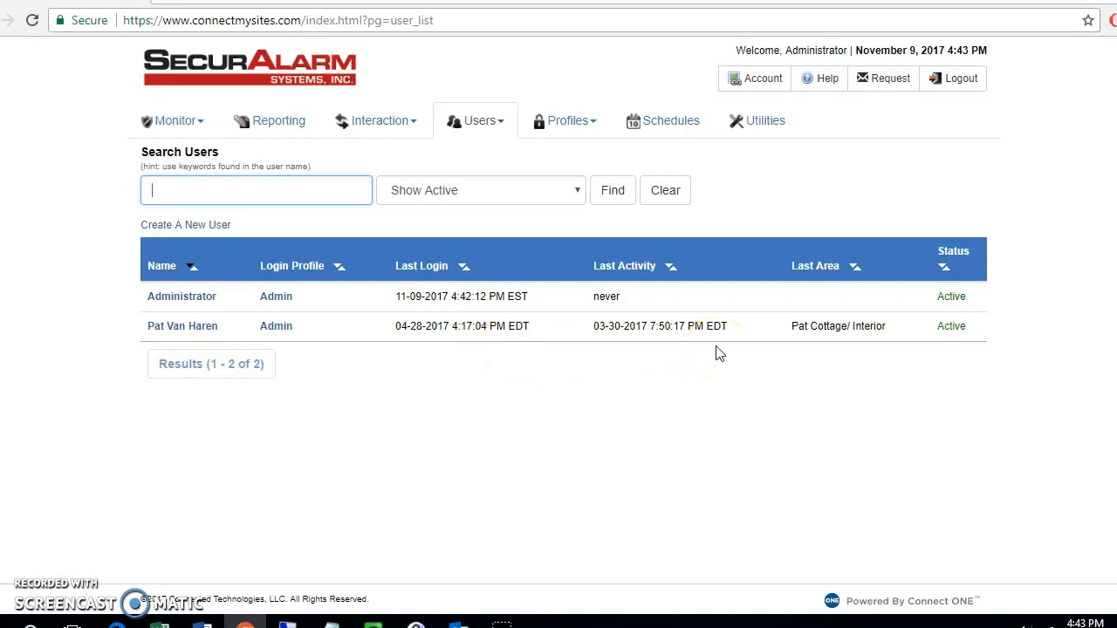
mouse_move(496, 376)
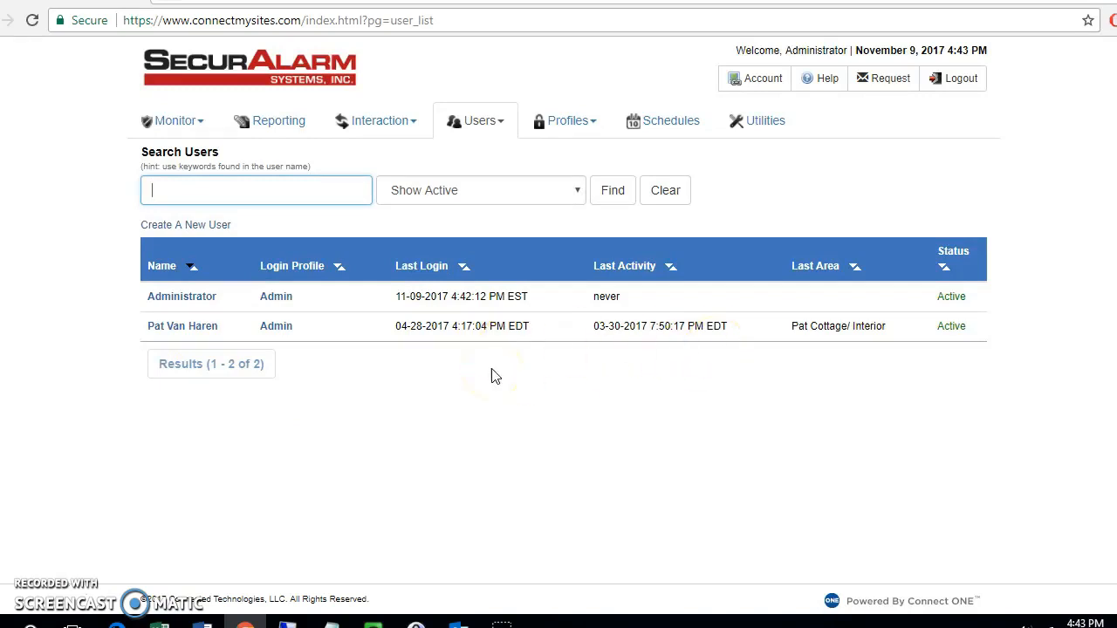
mouse_move(45, 569)
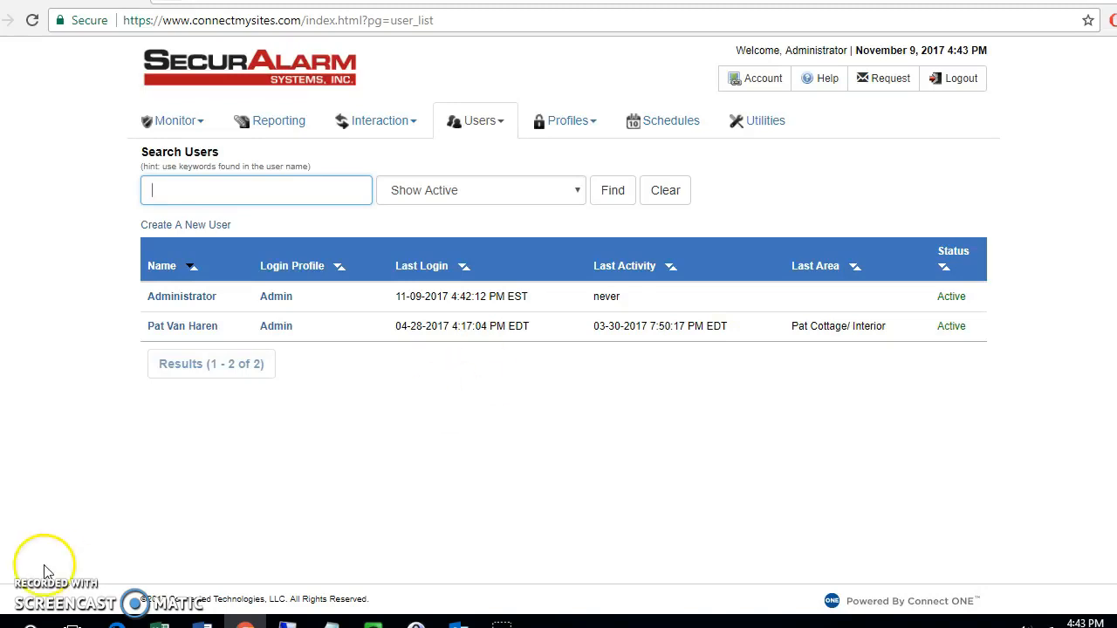
mouse_move(458, 395)
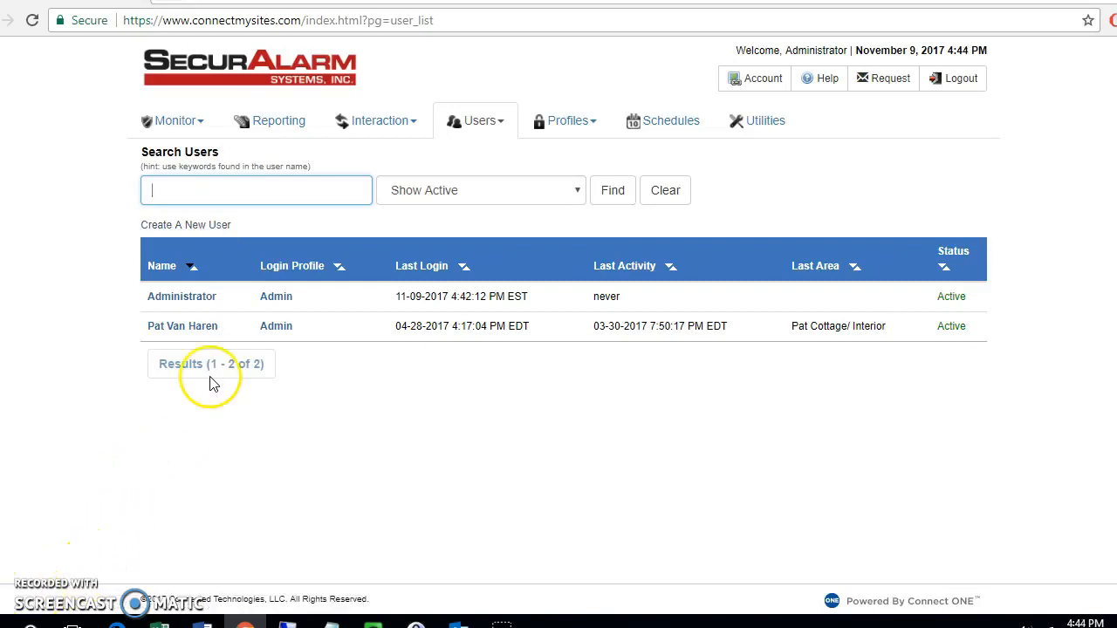
mouse_move(188, 228)
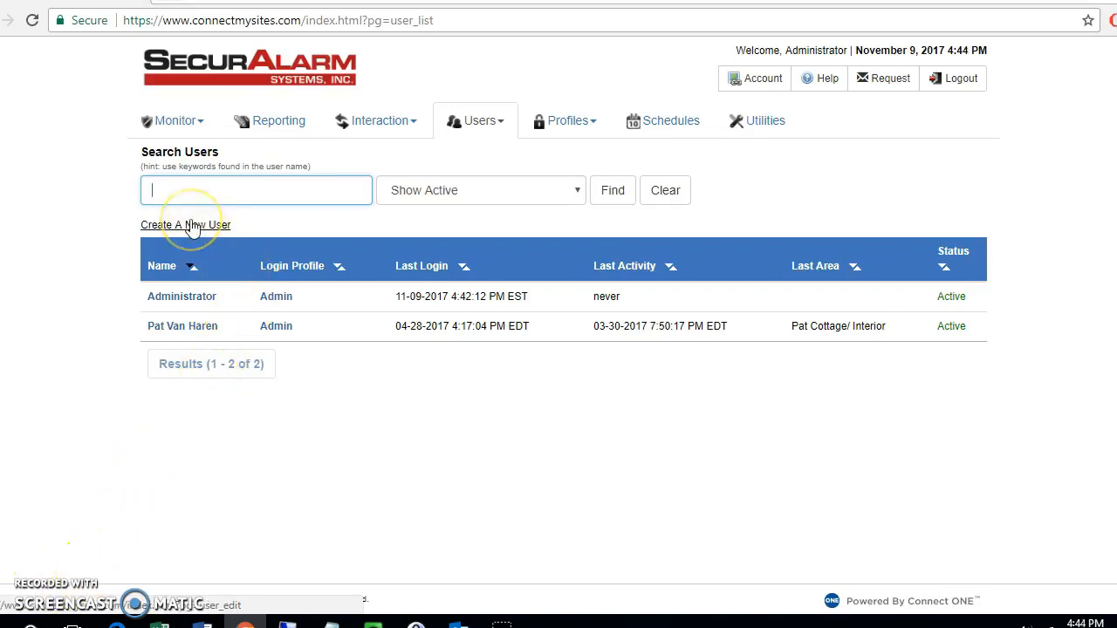
- Create a new user record and name it SecurAlarm
left_click(185, 224)
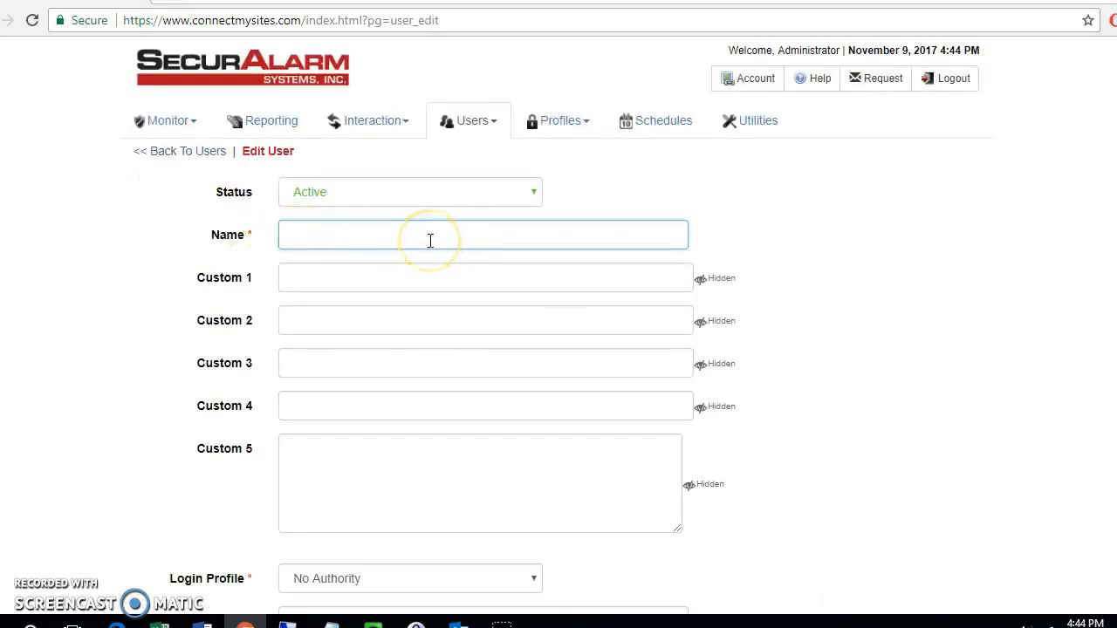
type("Secur")
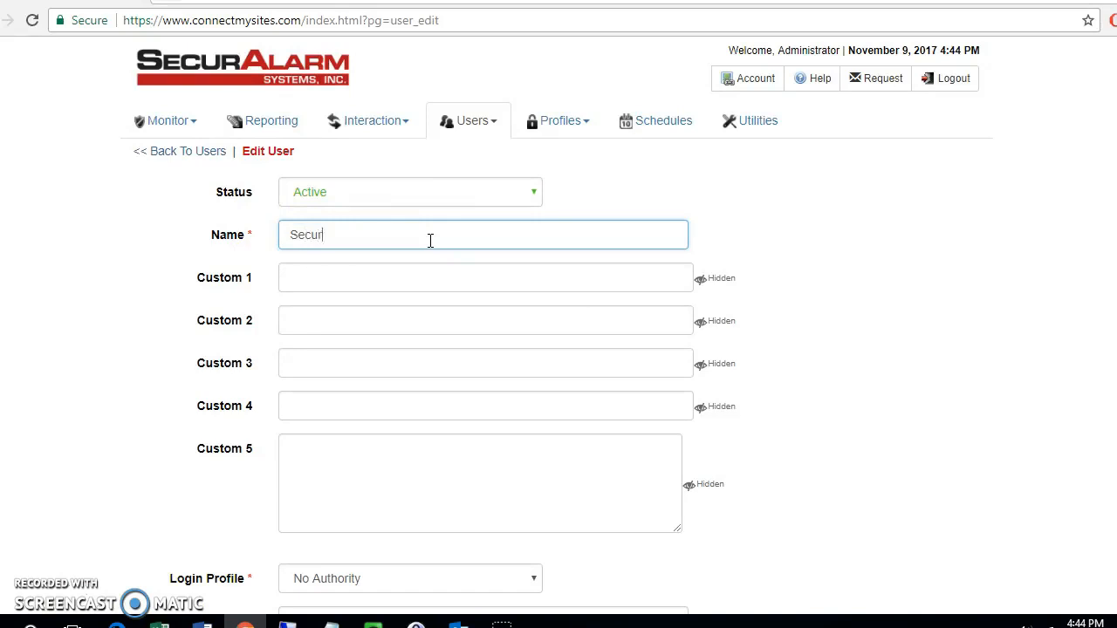
type("Alarm")
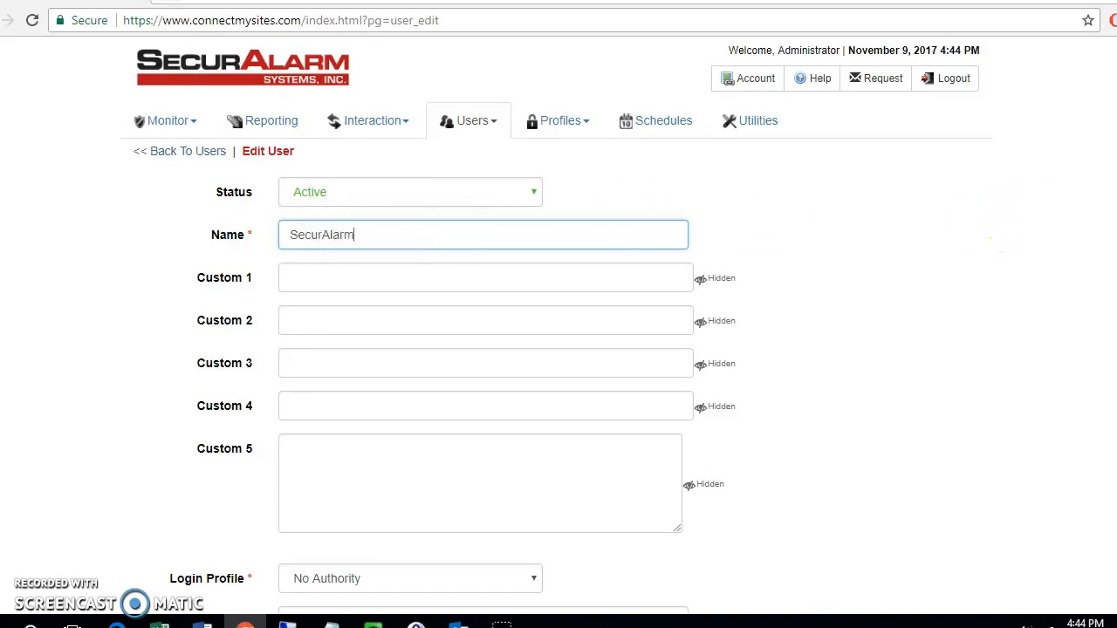
scroll("down", 3)
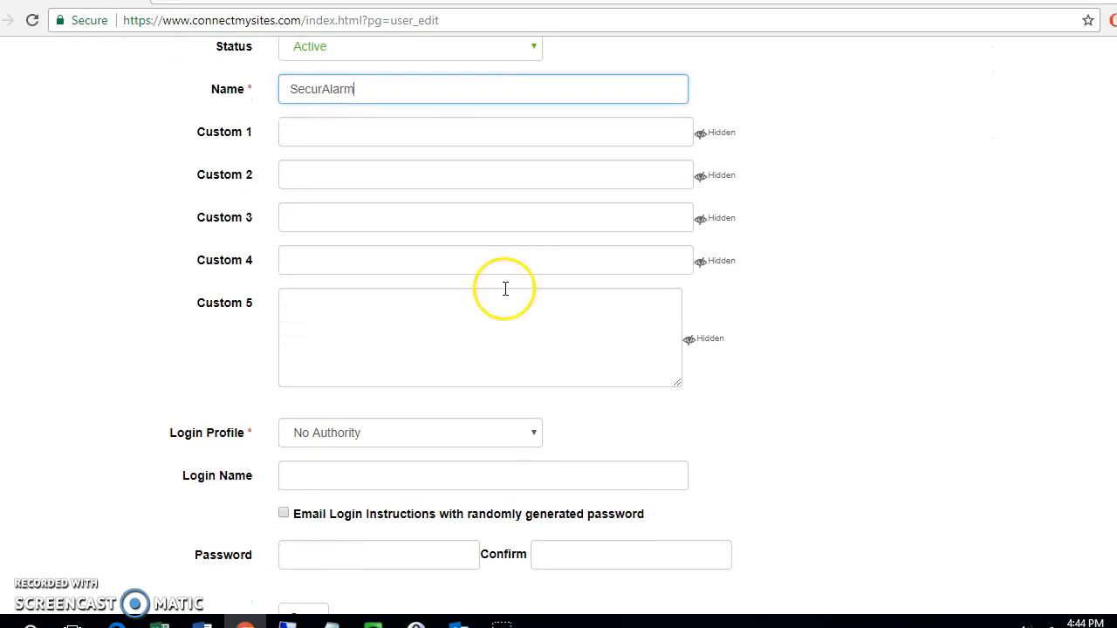
mouse_move(259, 436)
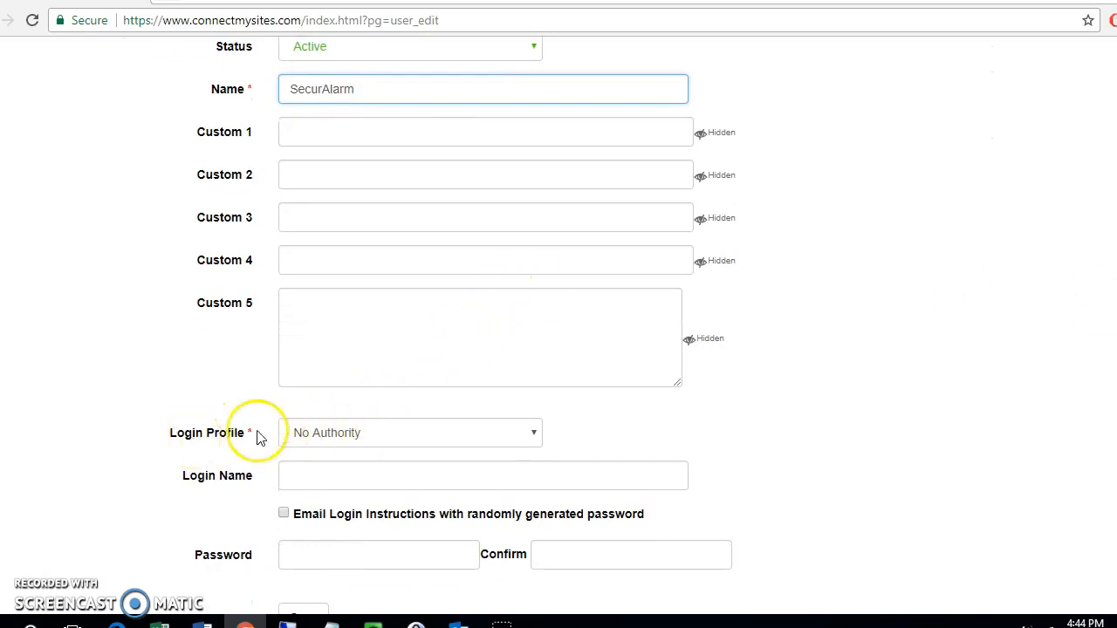
left_click(410, 433)
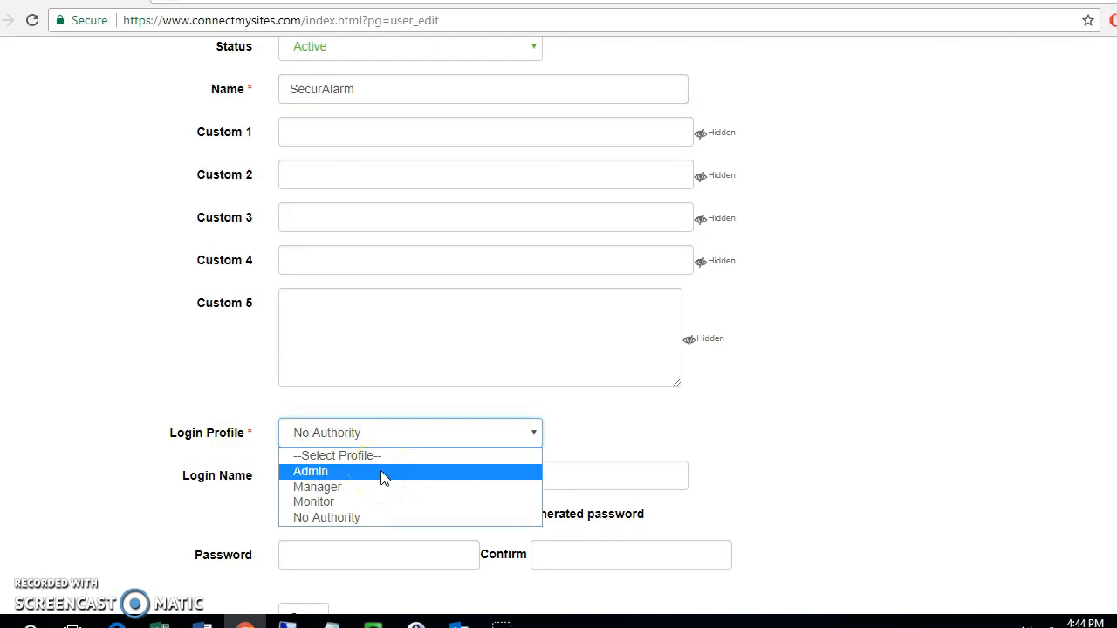
mouse_move(384, 490)
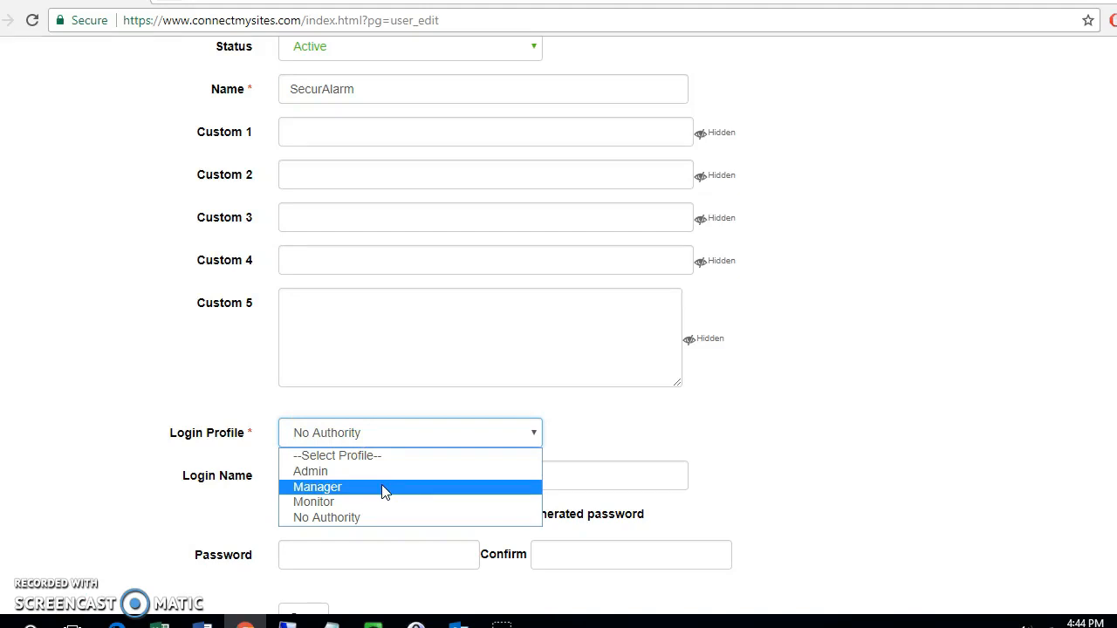
mouse_move(383, 503)
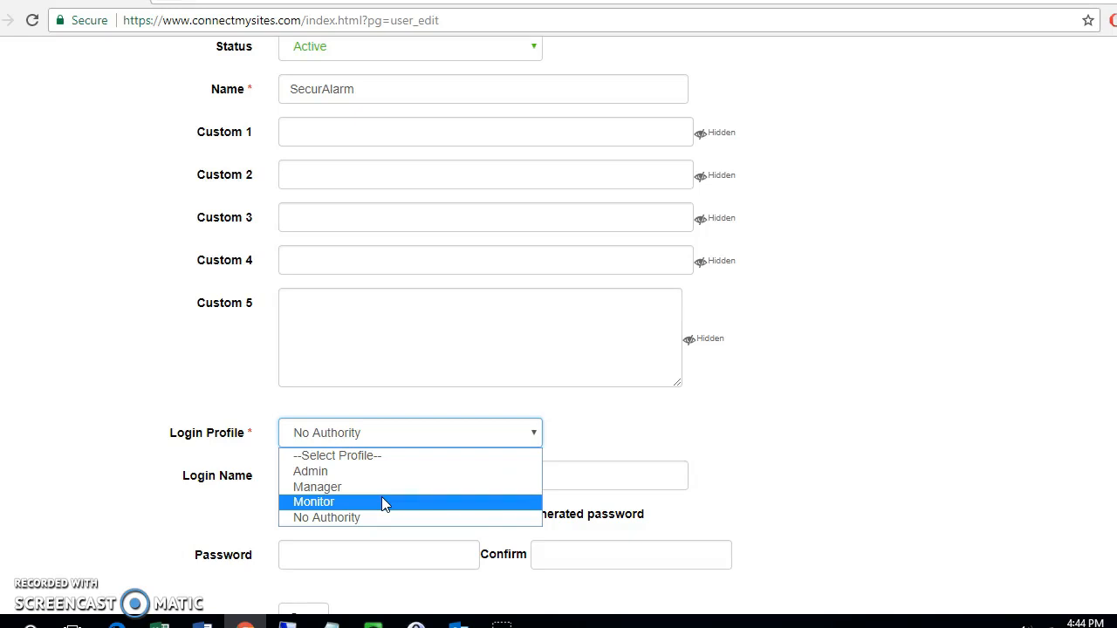
mouse_move(377, 516)
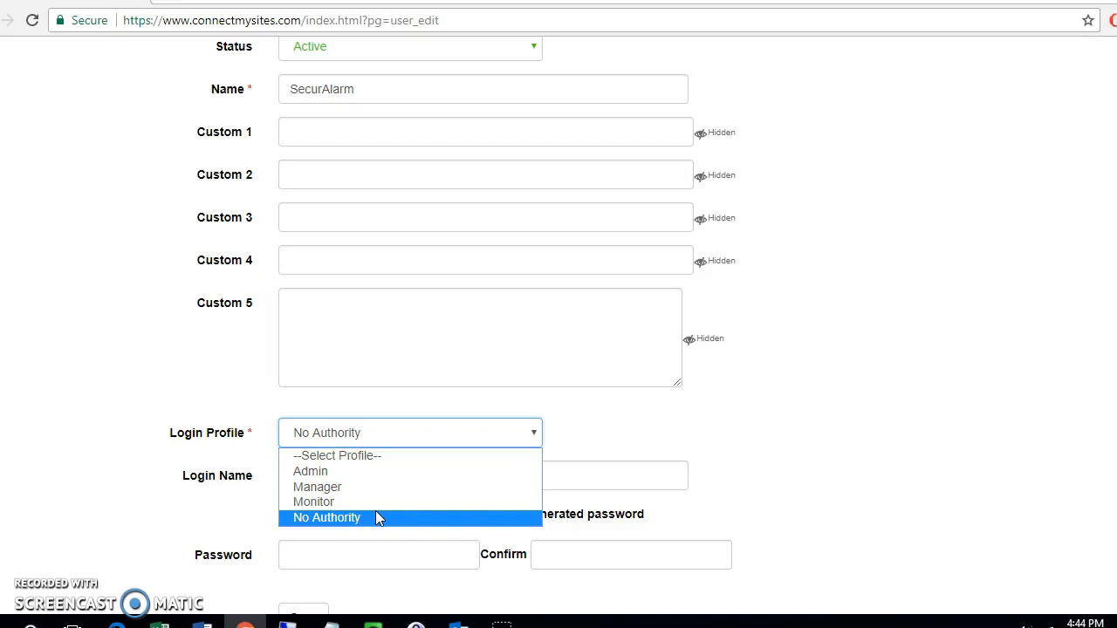
left_click(326, 517)
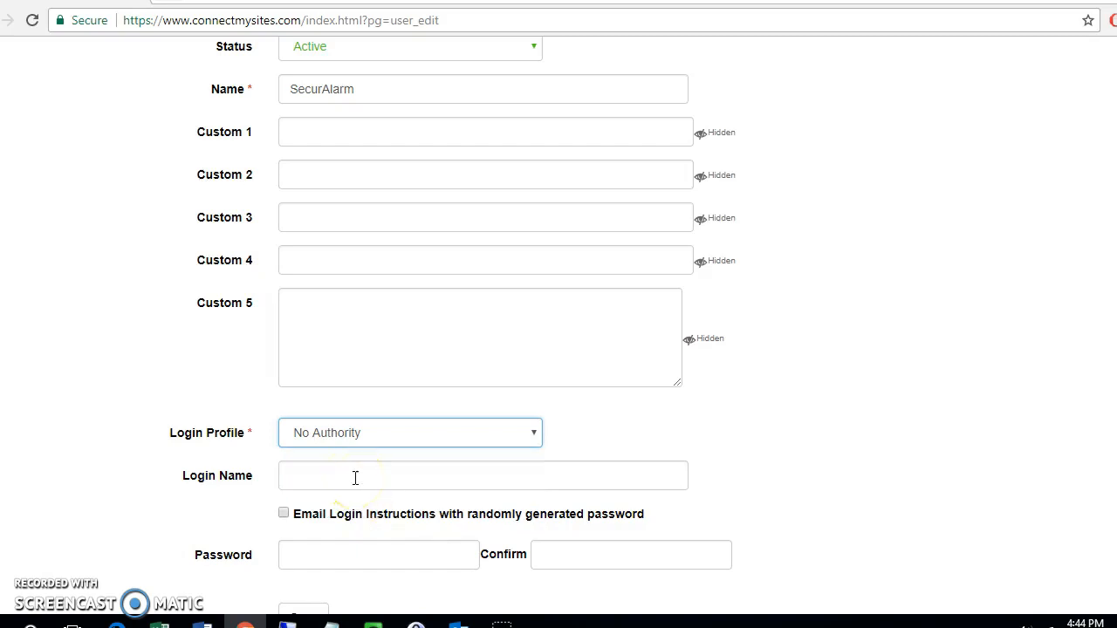
- Set login name securalarm with a confirmed good-strength password and save the user
left_click(356, 476)
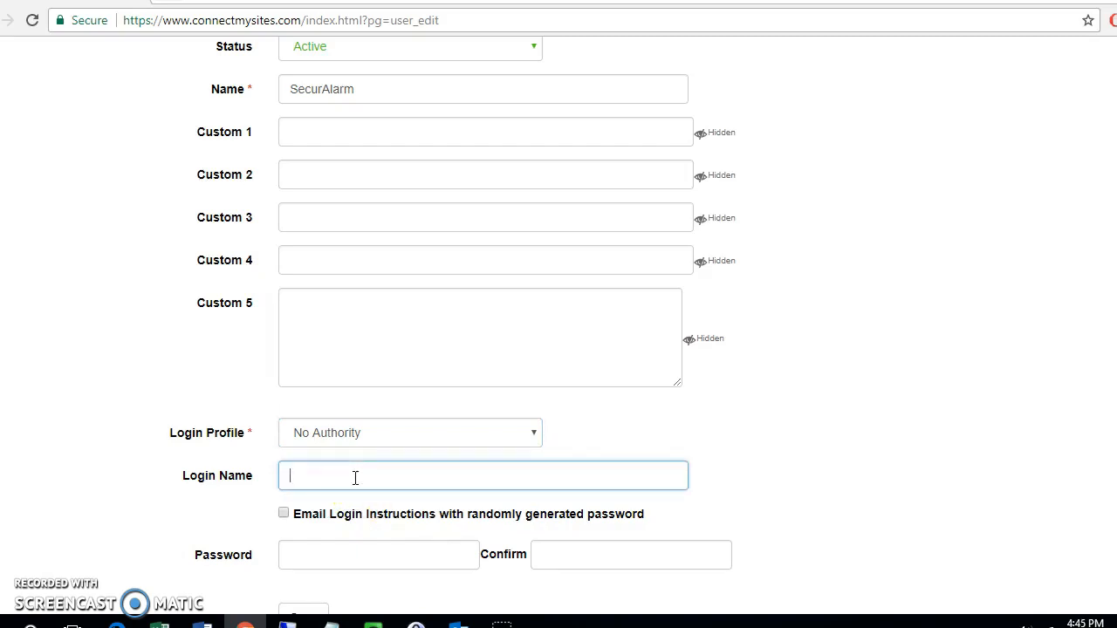
type("securalar")
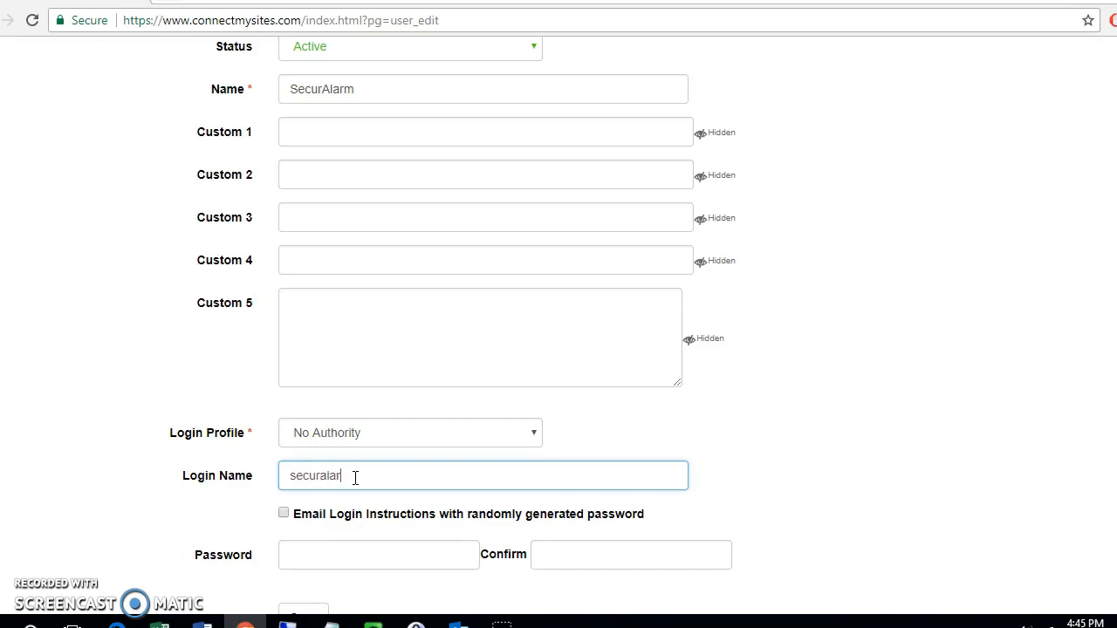
left_click(377, 555)
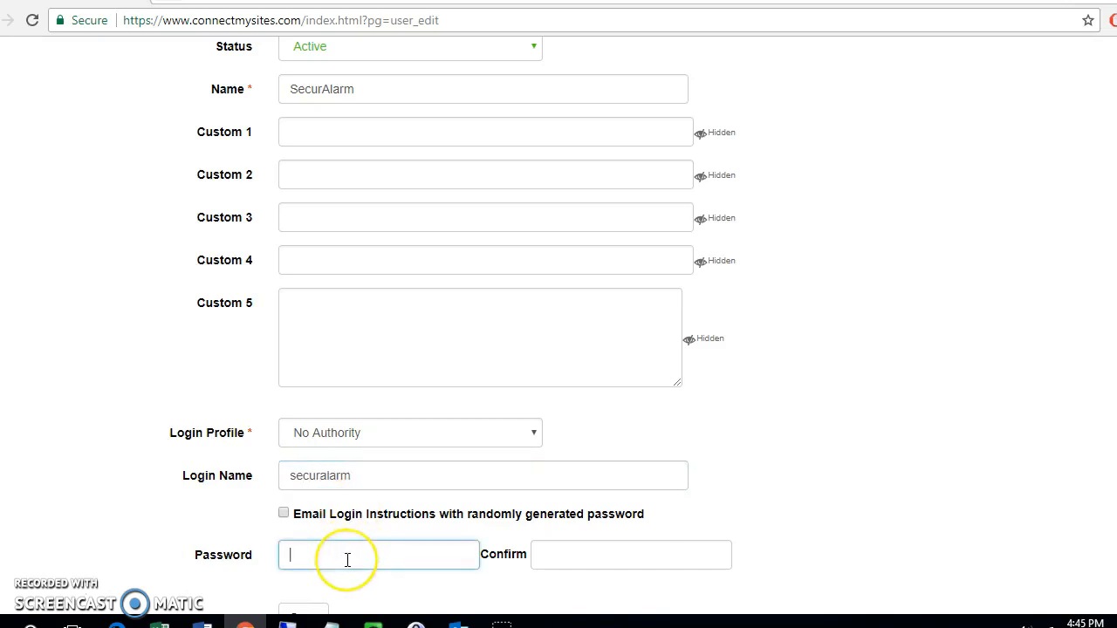
type("••")
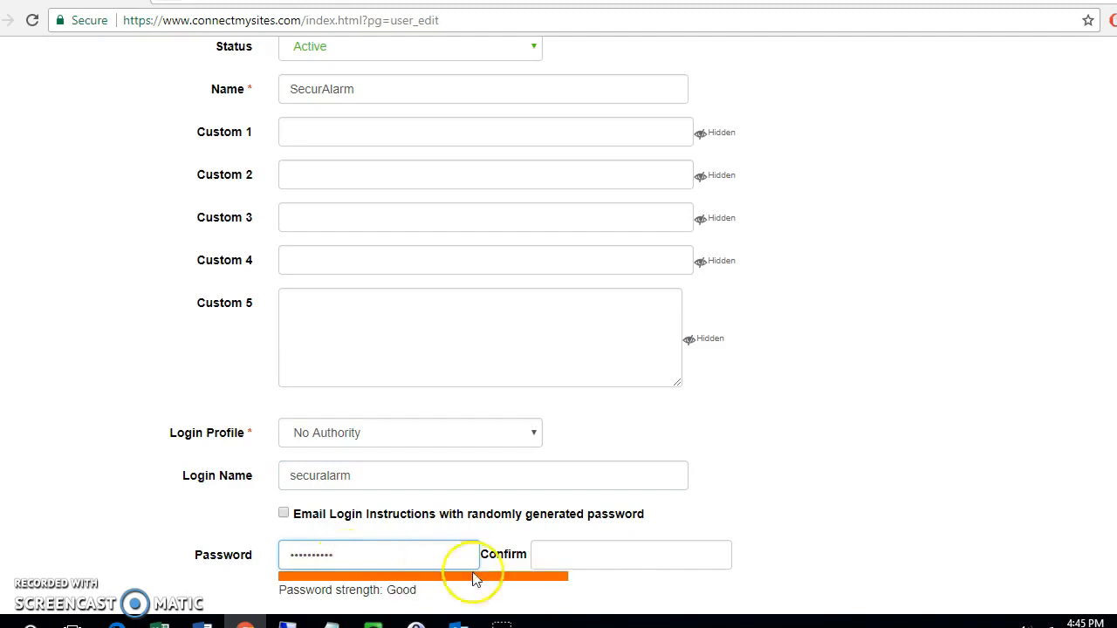
type("••••••")
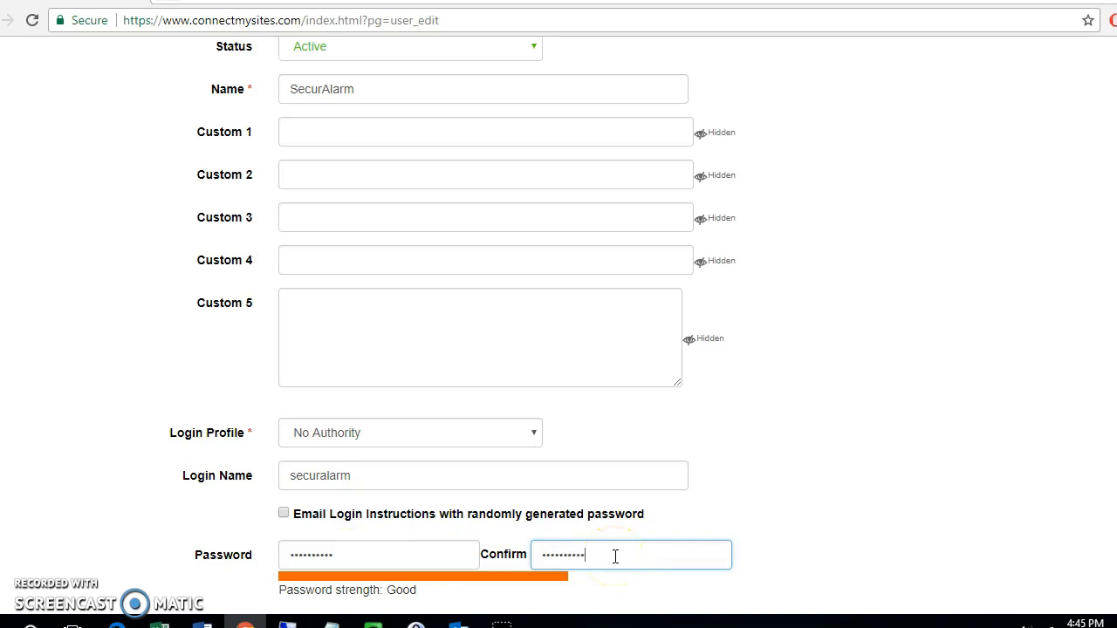
scroll("down", 3)
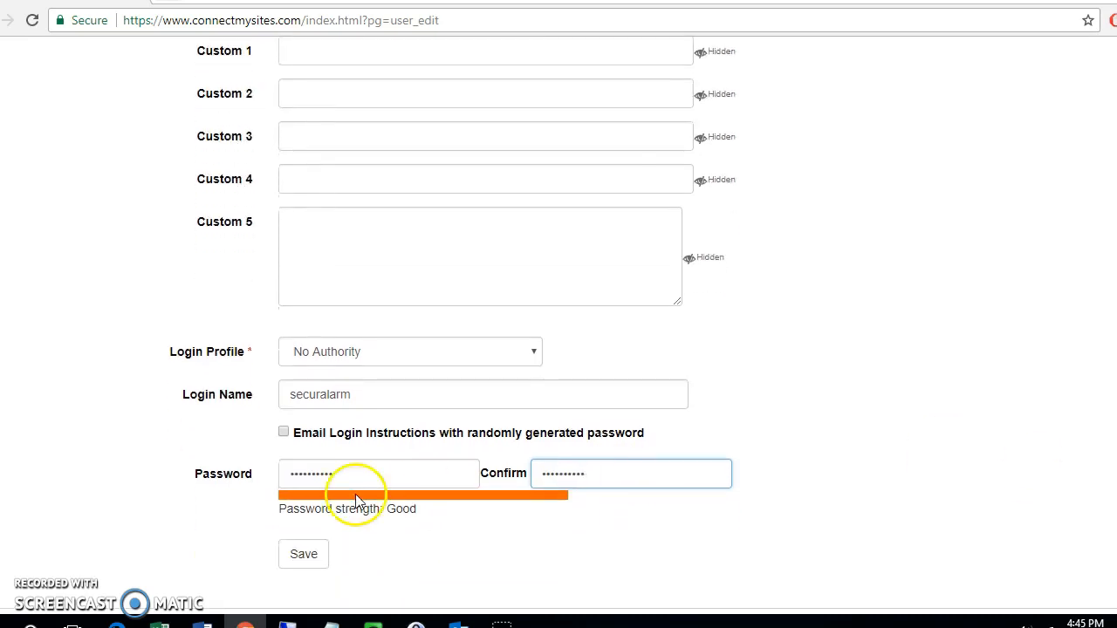
left_click(304, 553)
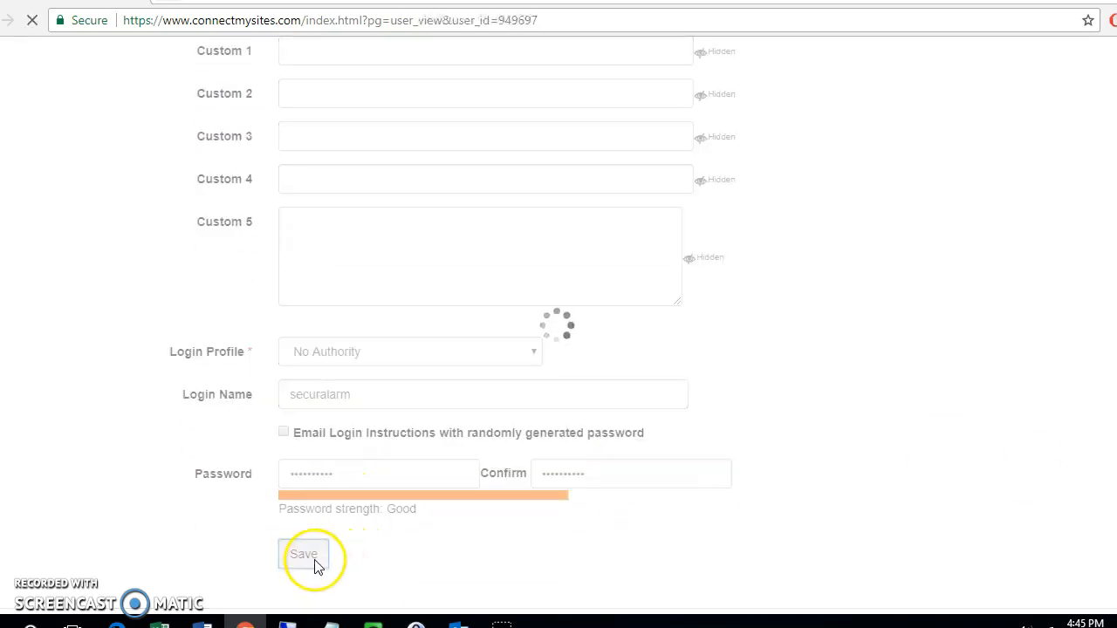
- View the saved SecurAlarm profile and begin adding a system code
left_click(304, 555)
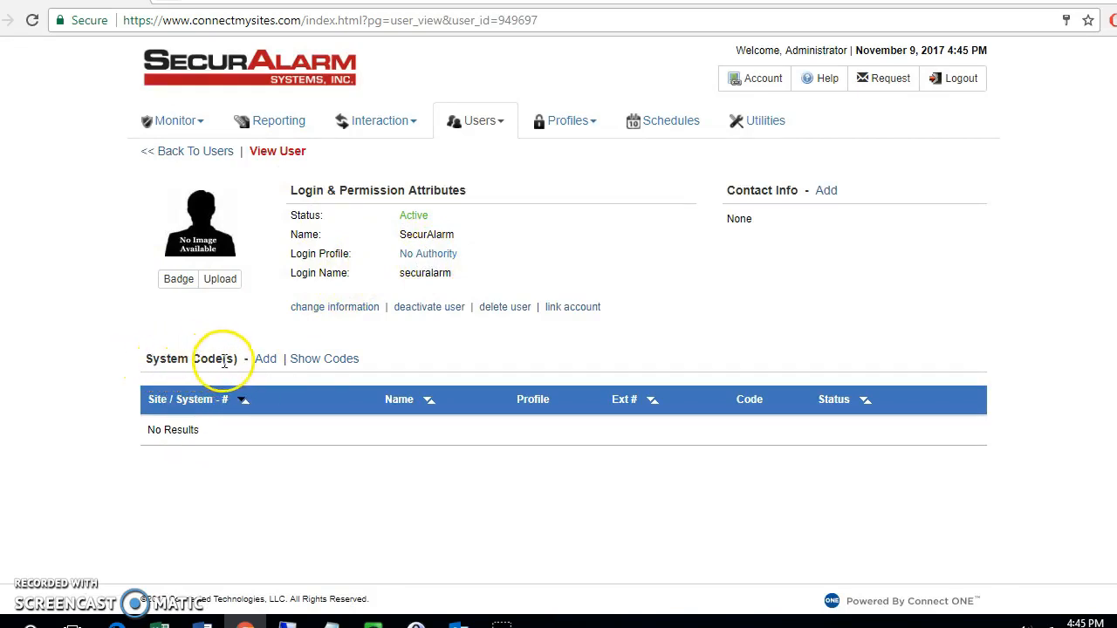
left_click(266, 359)
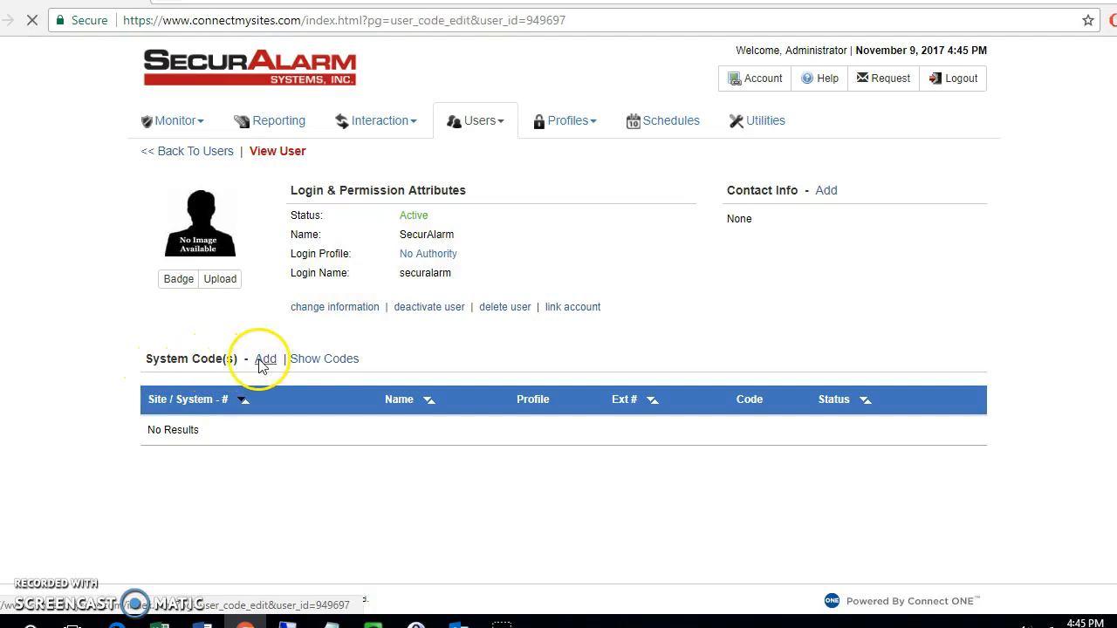
- Enter a keypad system code for Pat Cottage, toggling its visibility to check it
left_click(267, 359)
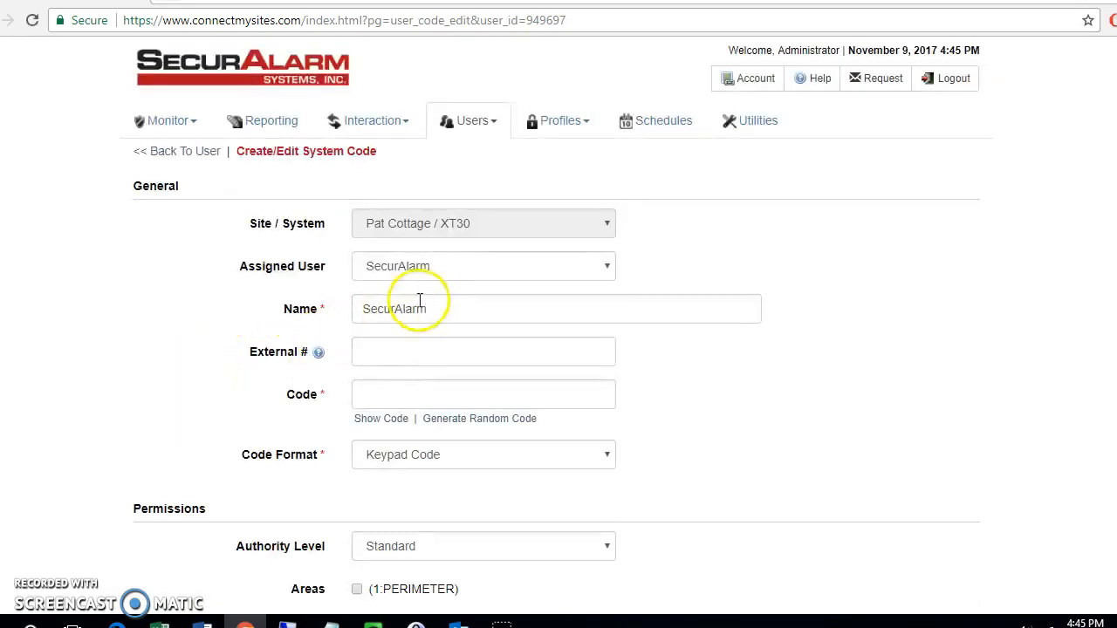
mouse_move(433, 274)
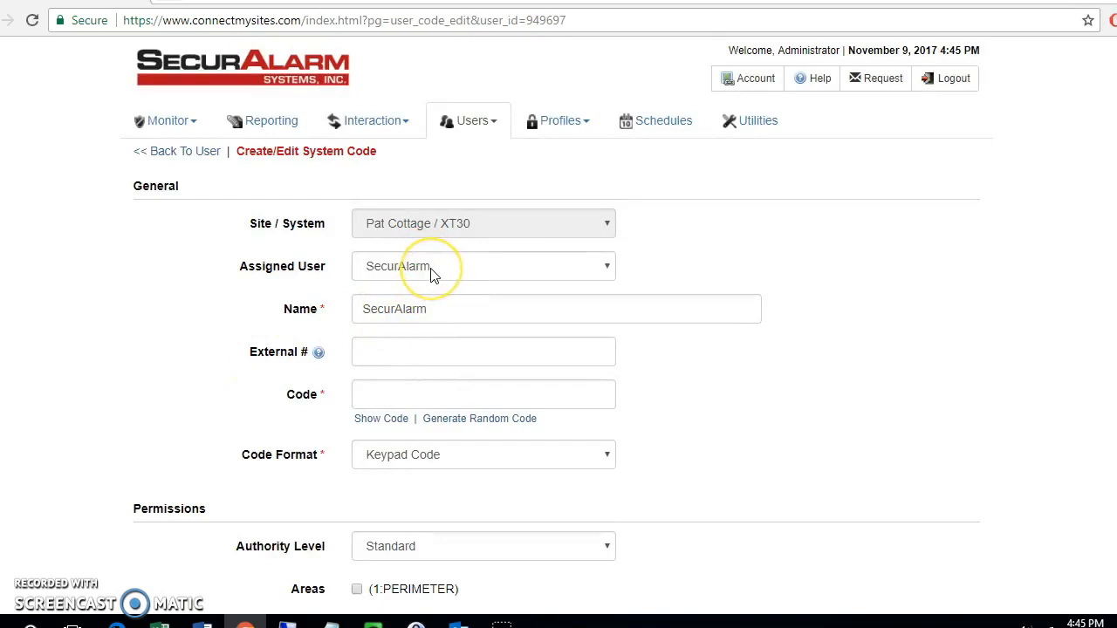
scroll("down", 3)
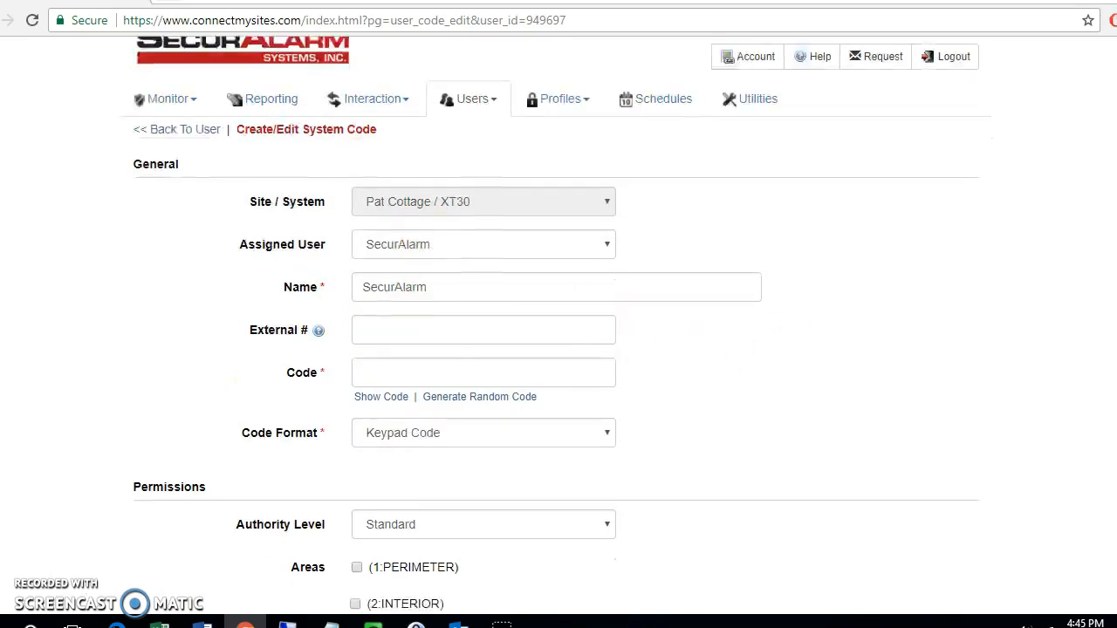
left_click(482, 261)
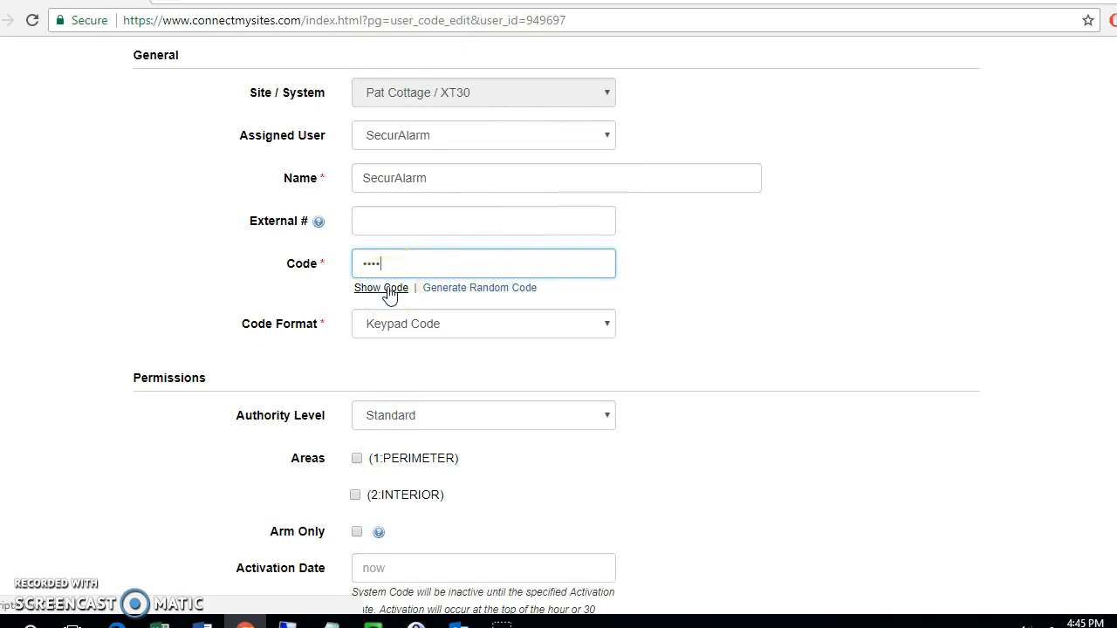
left_click(380, 288)
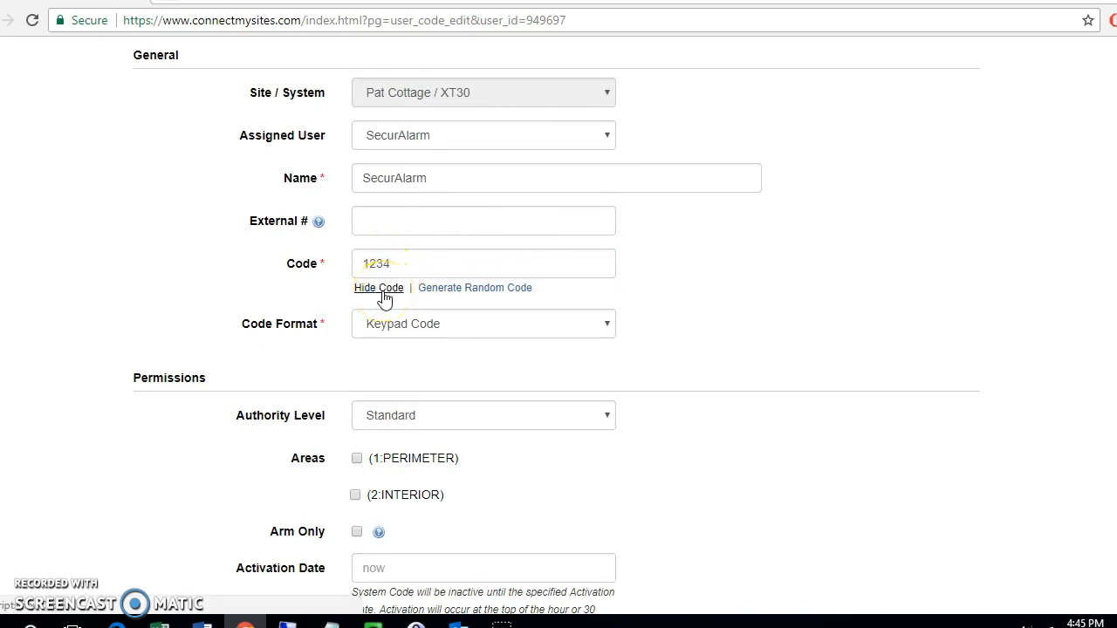
left_click(377, 286)
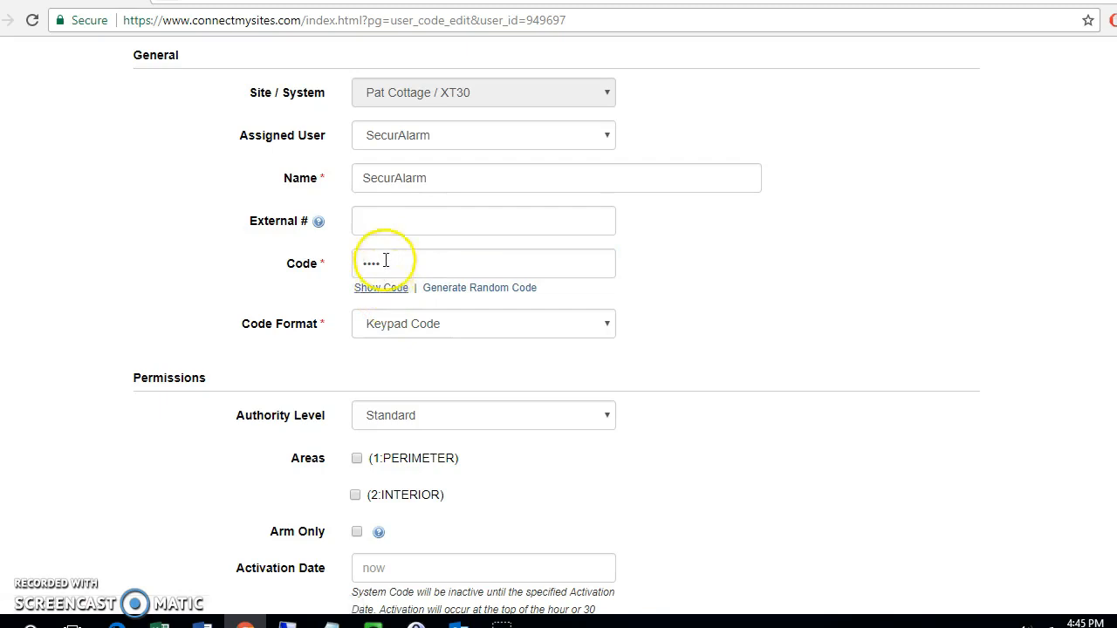
left_click(377, 286)
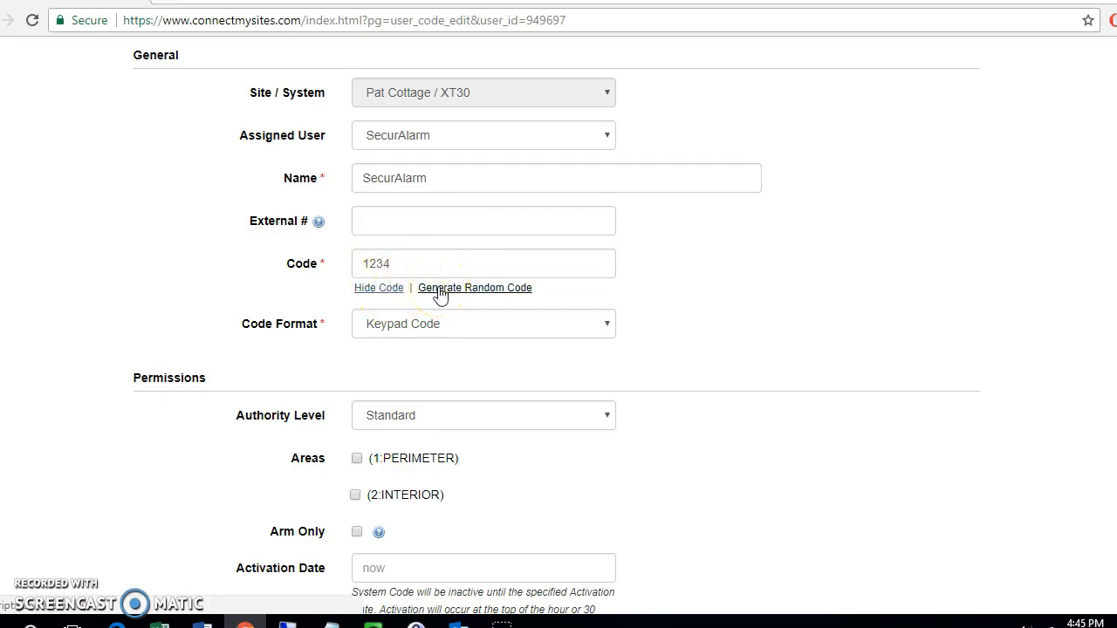
left_click(475, 288)
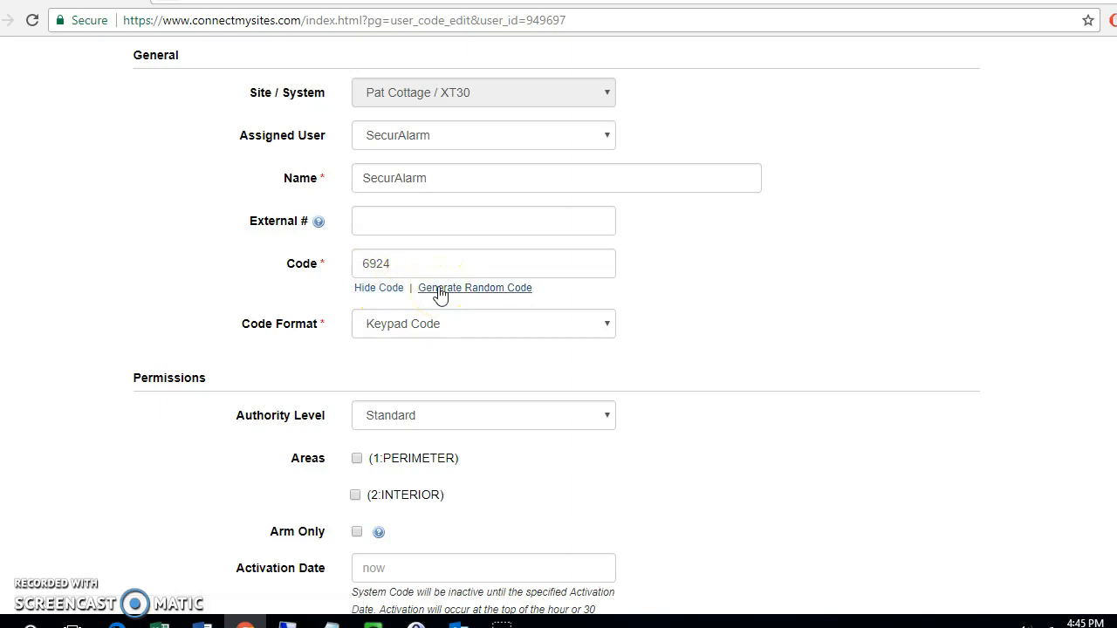
left_click(475, 288)
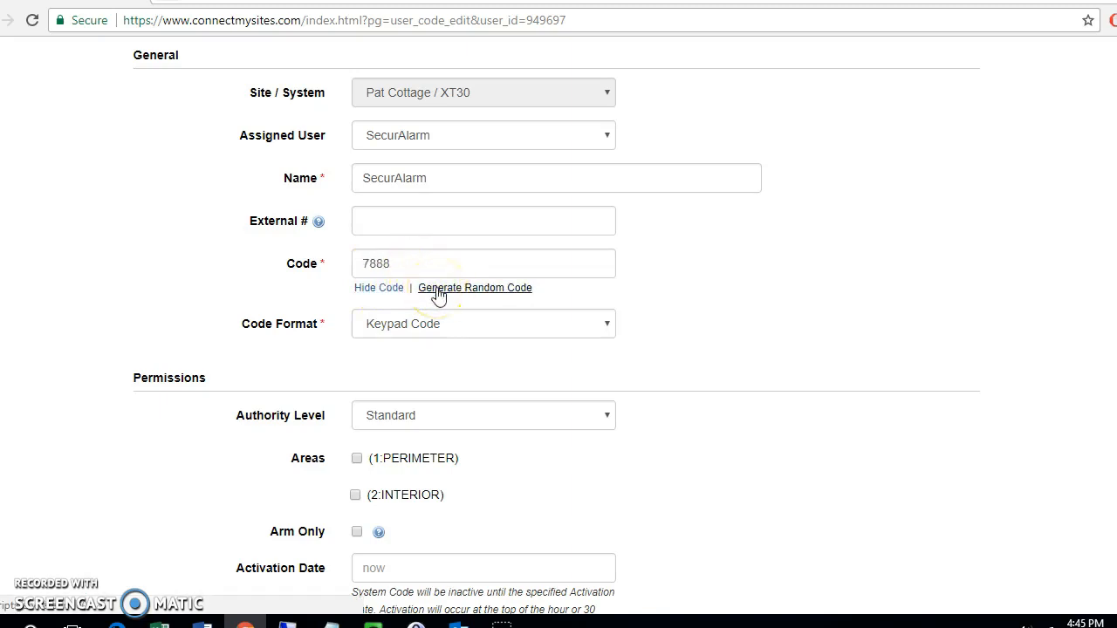
left_click(474, 288)
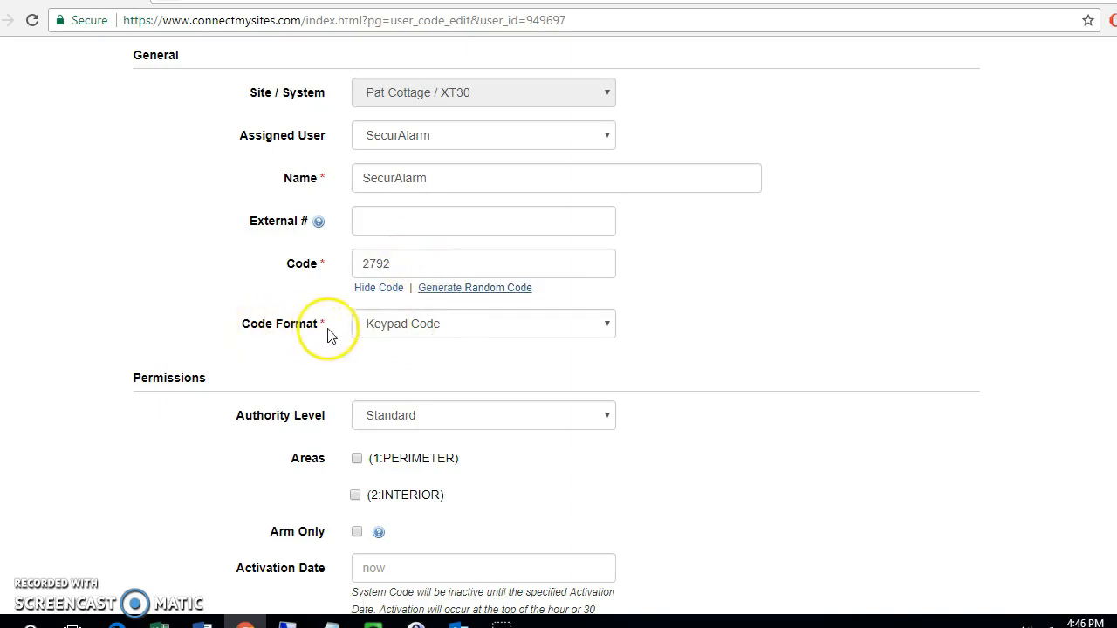
left_click(482, 323)
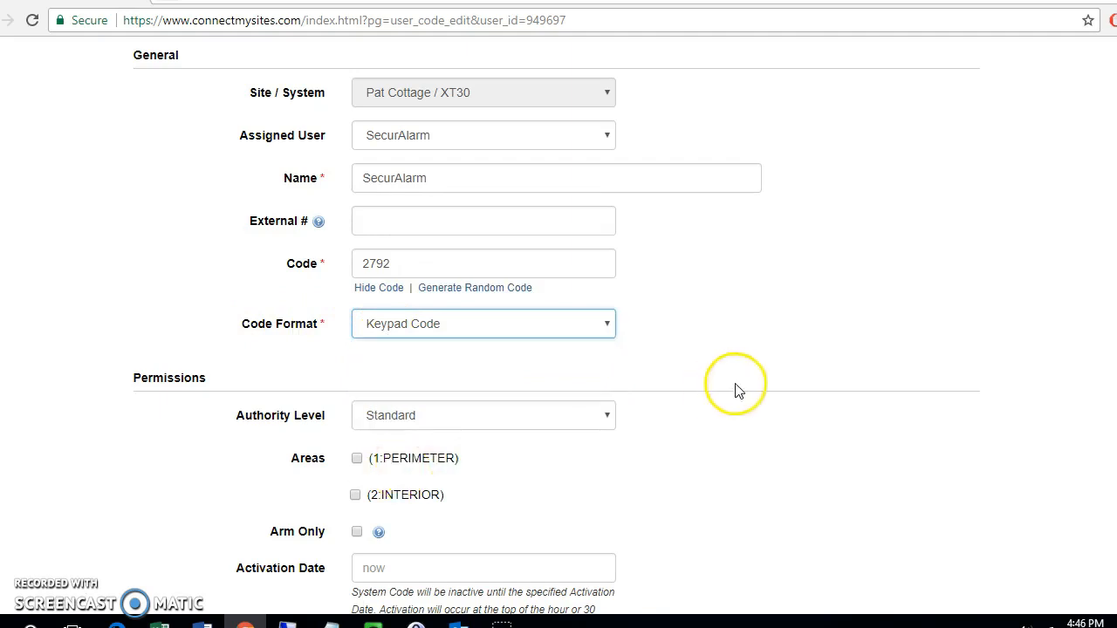
scroll("down", 3)
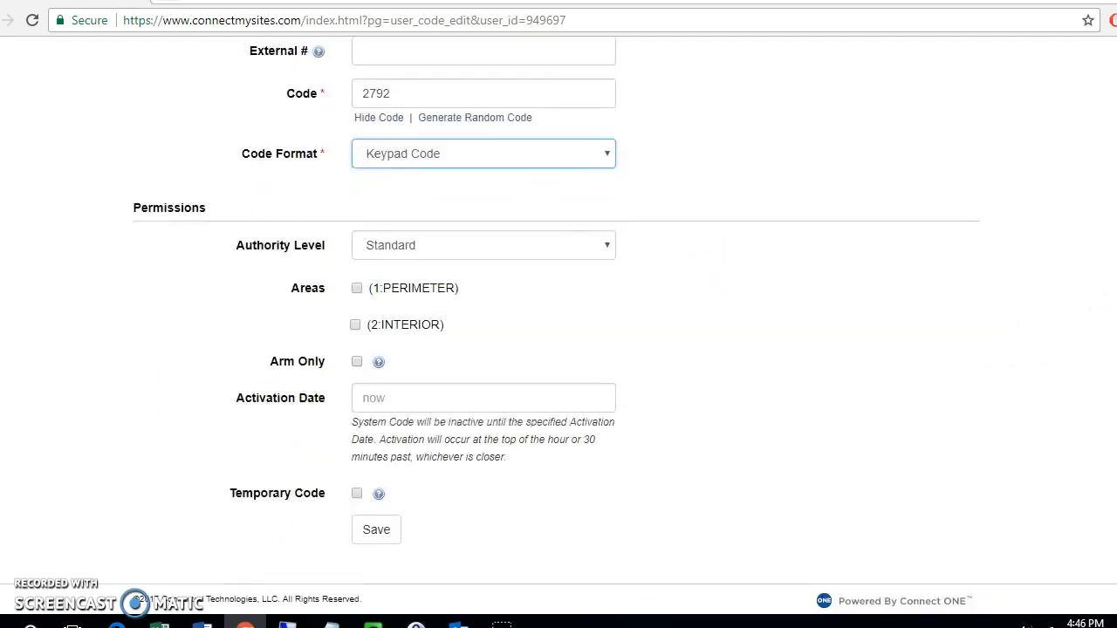
- Grant the code access to 1:PERIMETER and 2:INTERIOR, leaving activation set to now
left_click(482, 244)
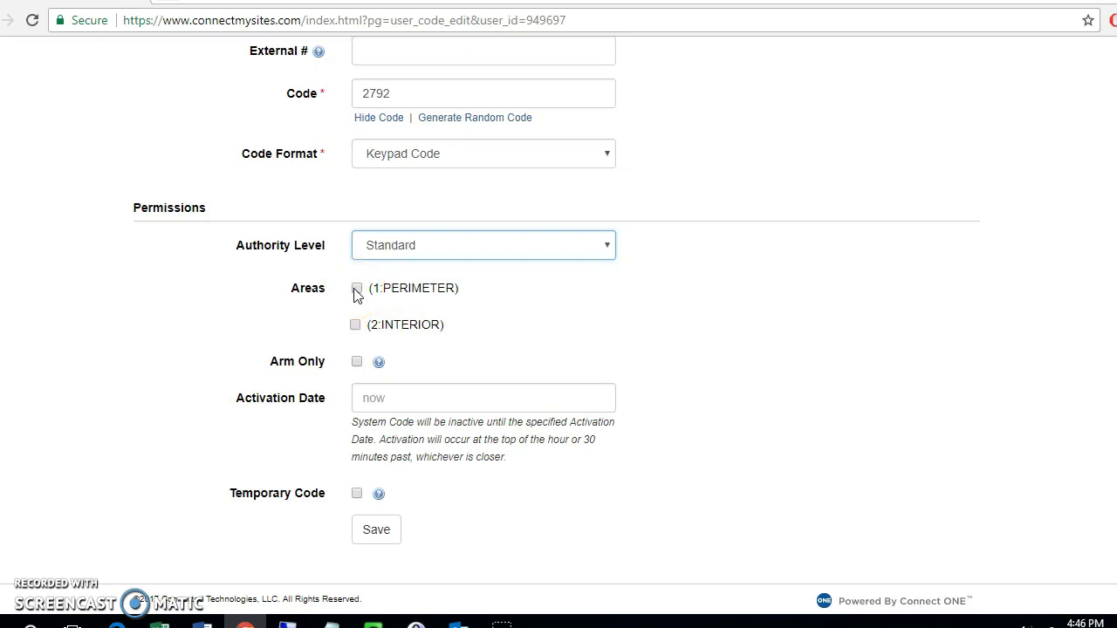
left_click(356, 288)
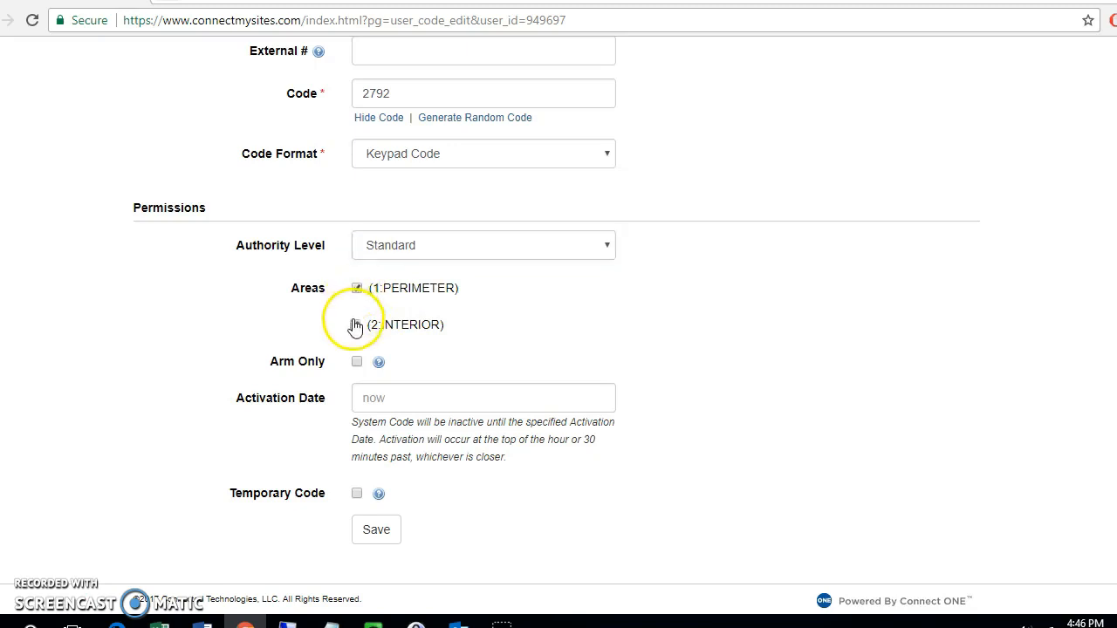
left_click(354, 324)
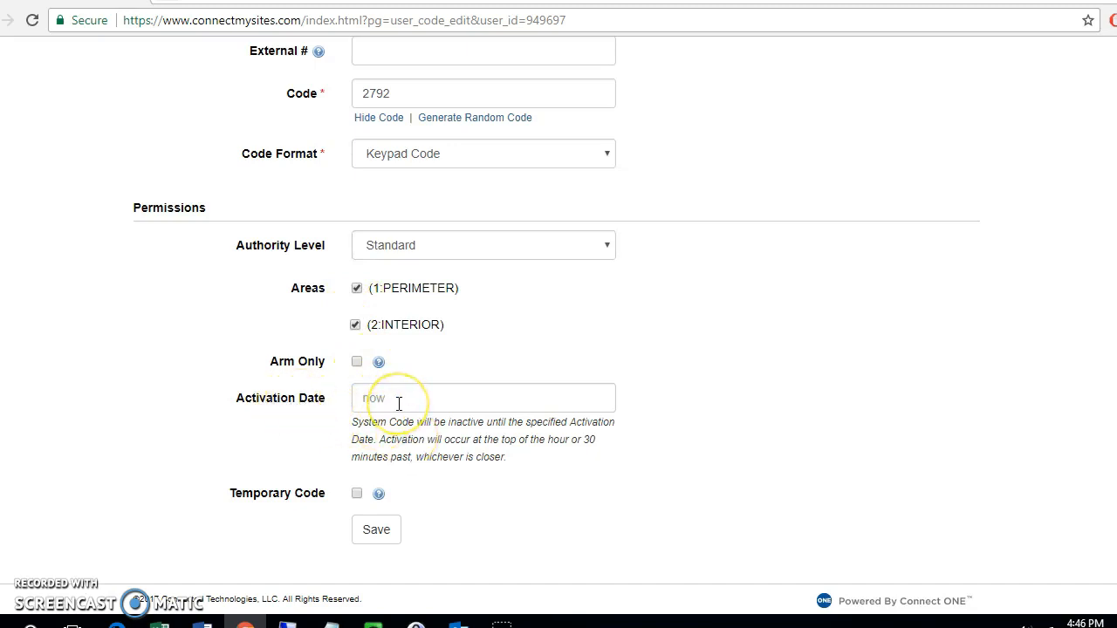
mouse_move(527, 462)
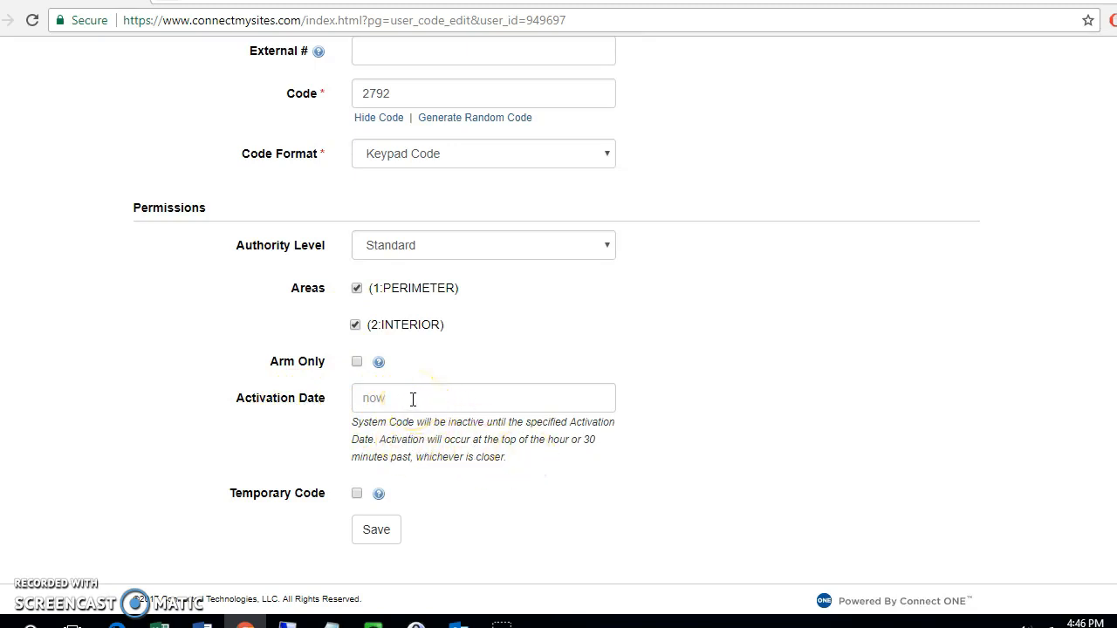
left_click(482, 398)
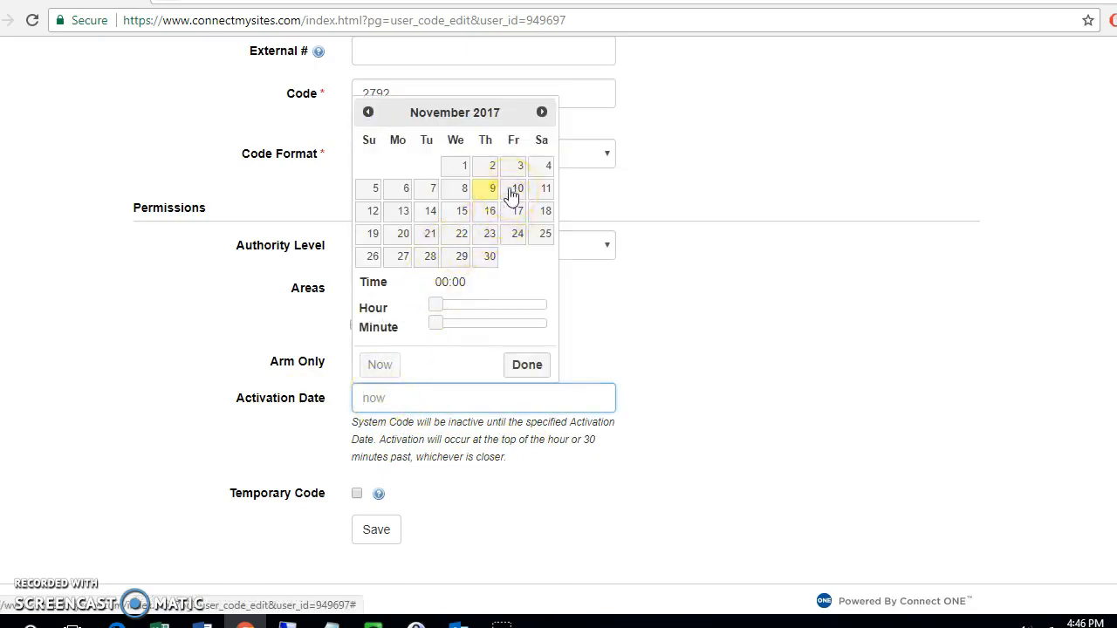
left_click(513, 188)
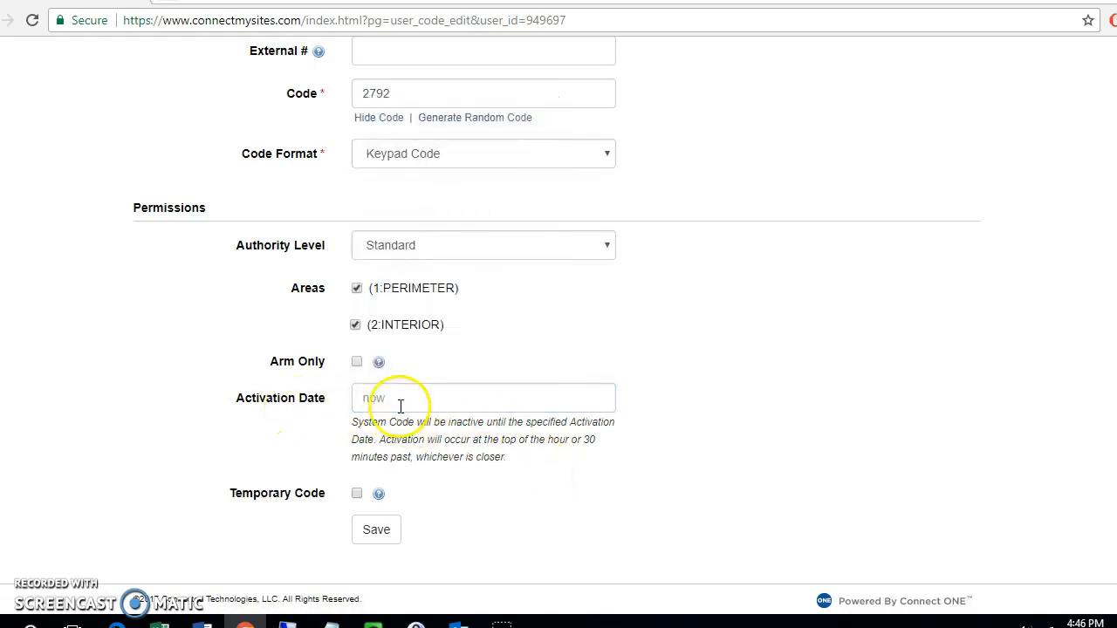
mouse_move(386, 537)
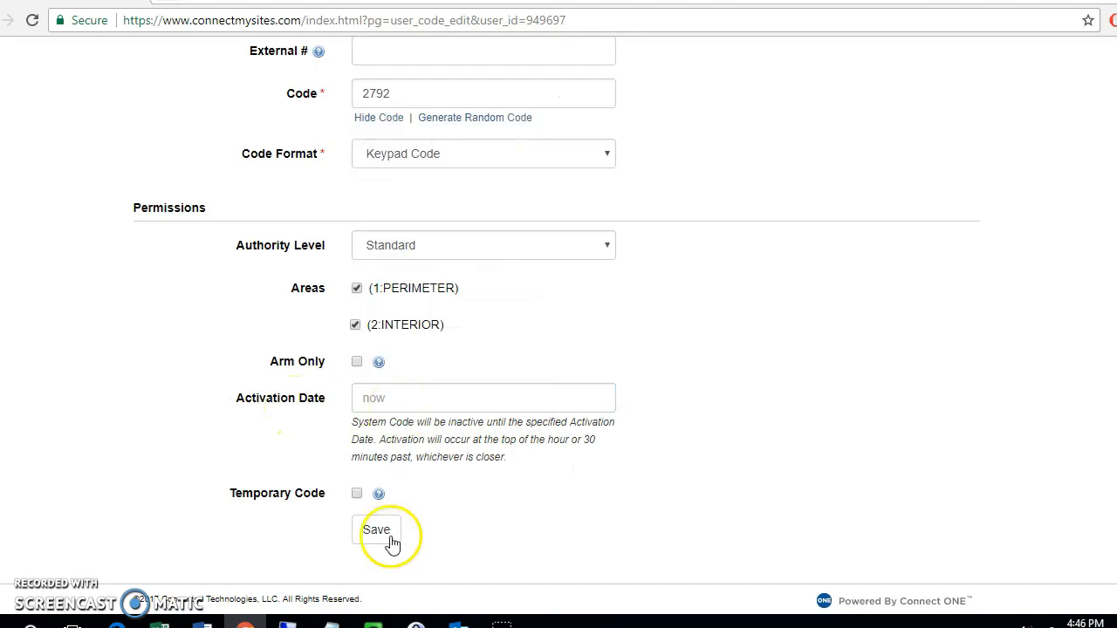
left_click(379, 532)
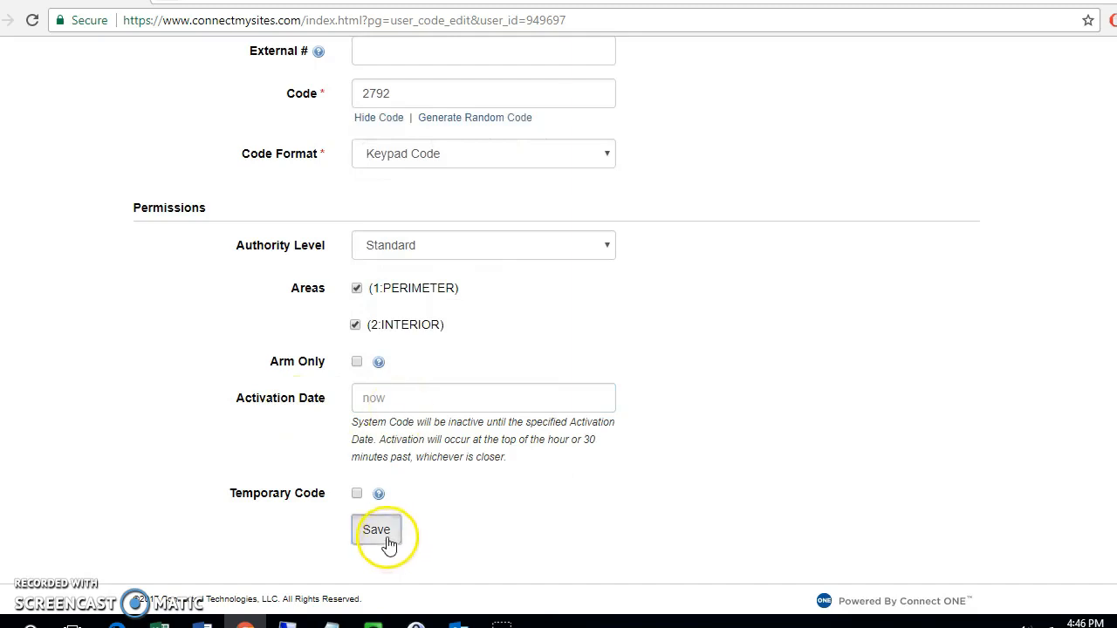
left_click(377, 530)
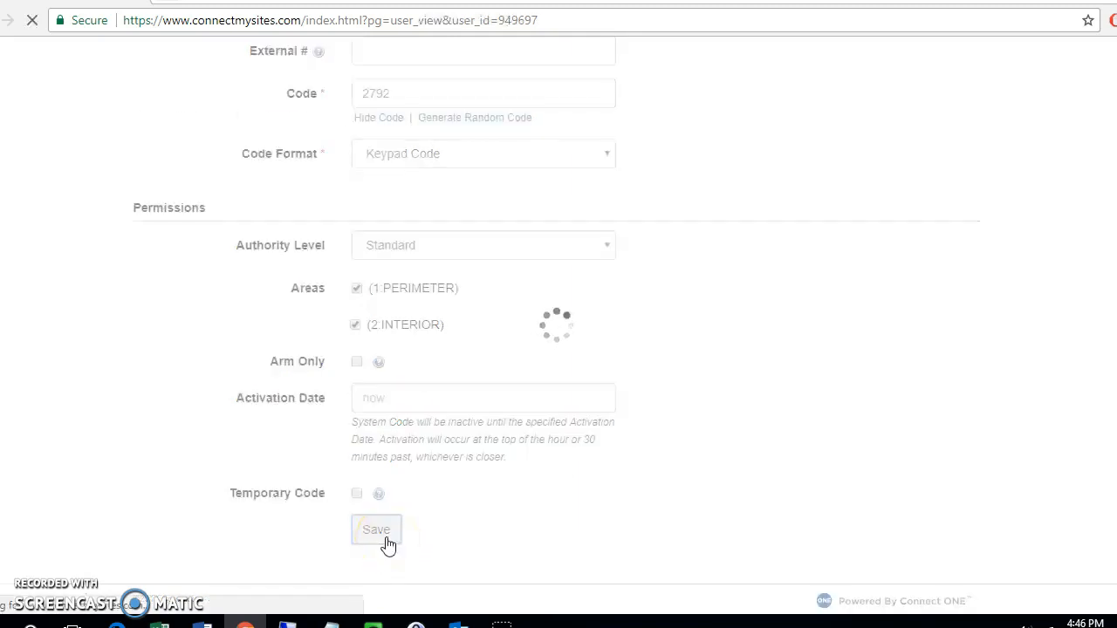
left_click(377, 530)
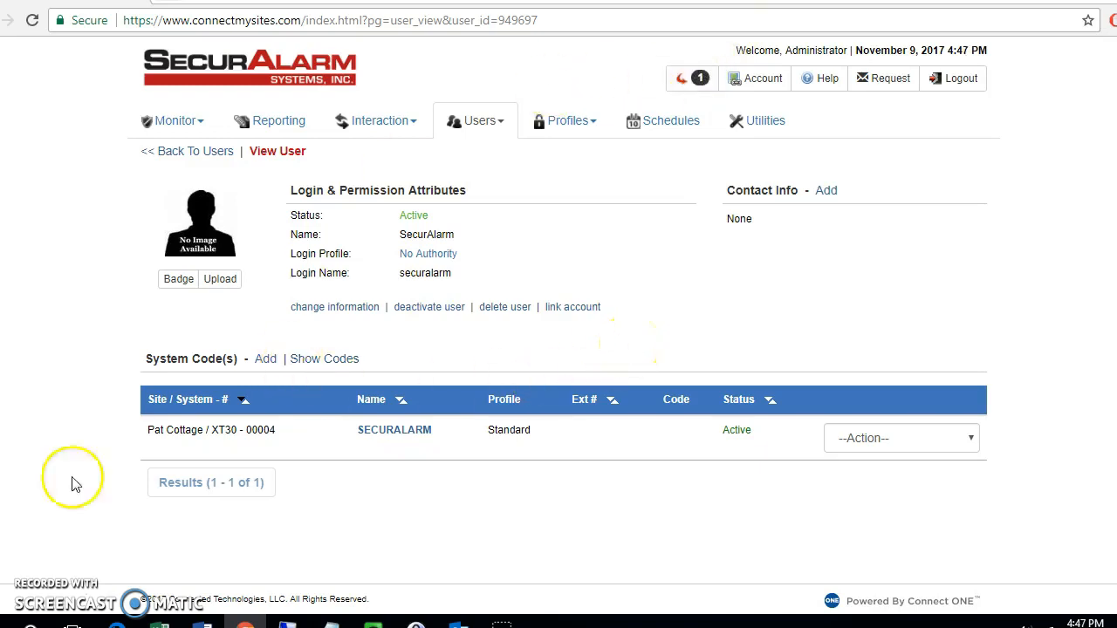
mouse_move(39, 591)
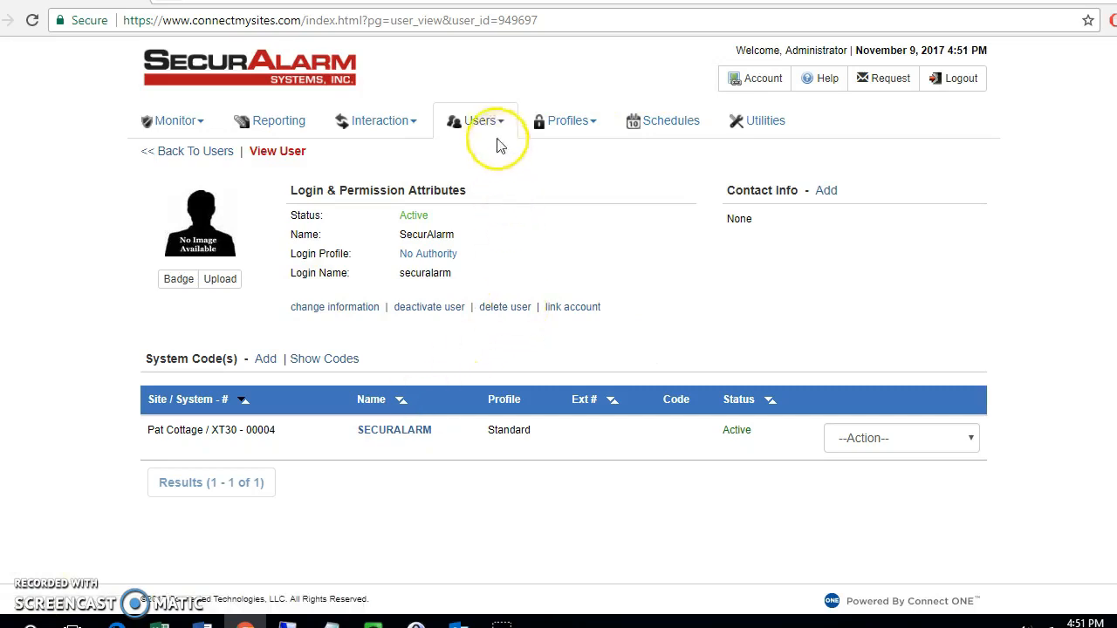
left_click(475, 121)
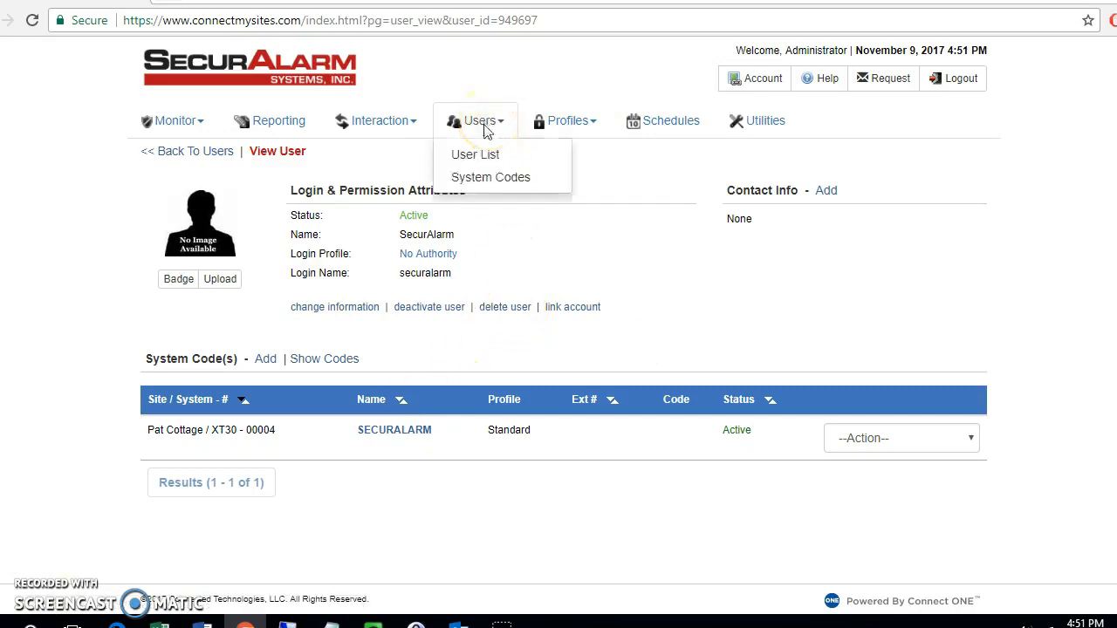
left_click(490, 178)
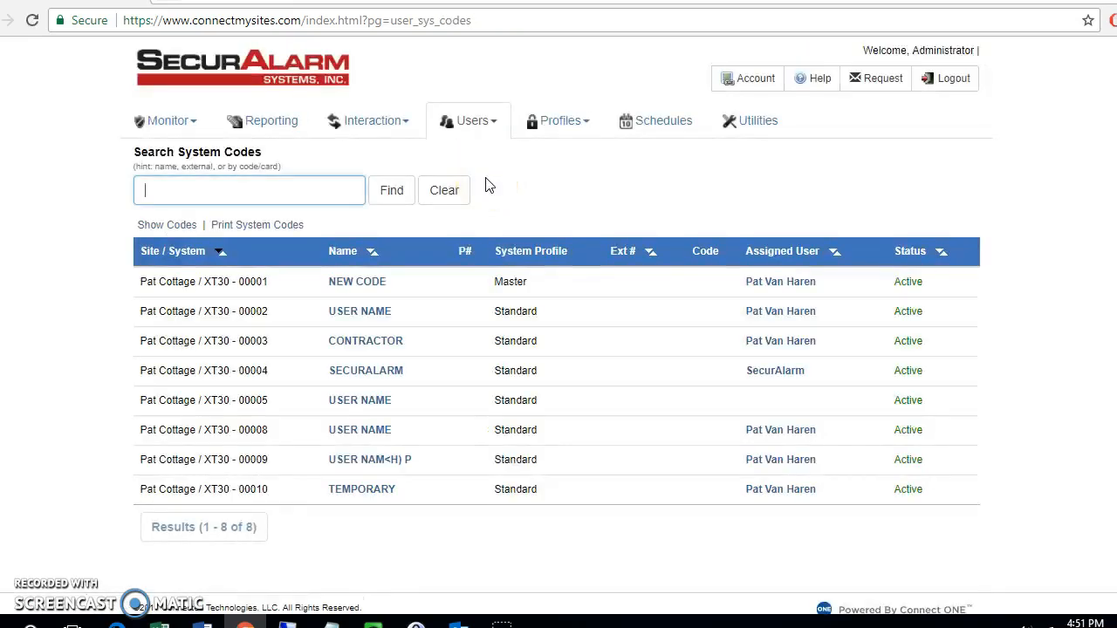
mouse_move(166, 489)
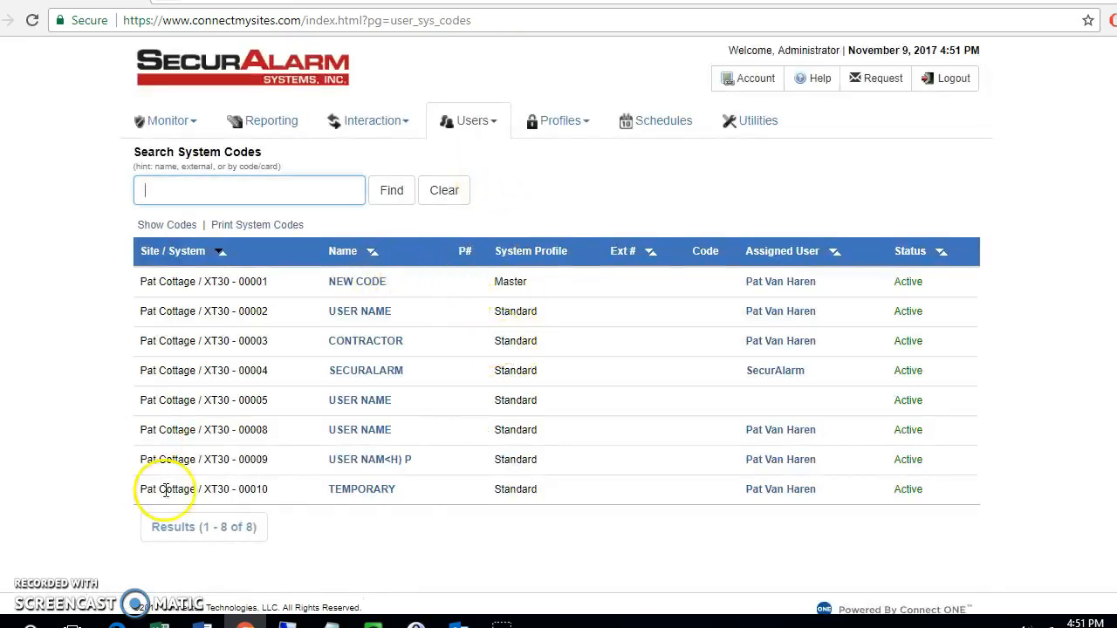
mouse_move(416, 405)
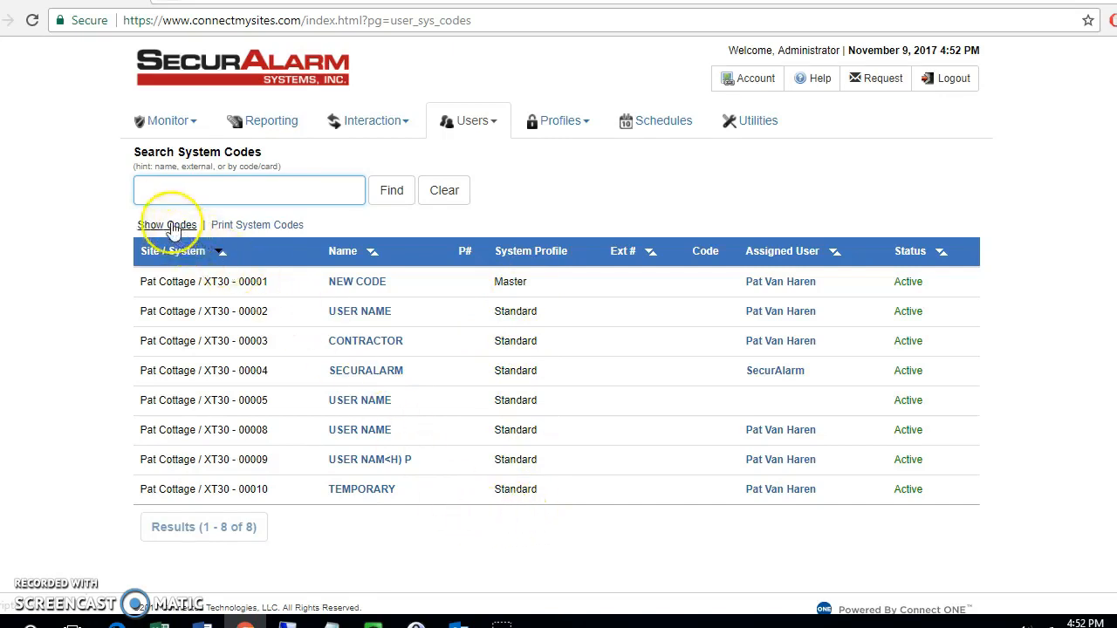
left_click(167, 226)
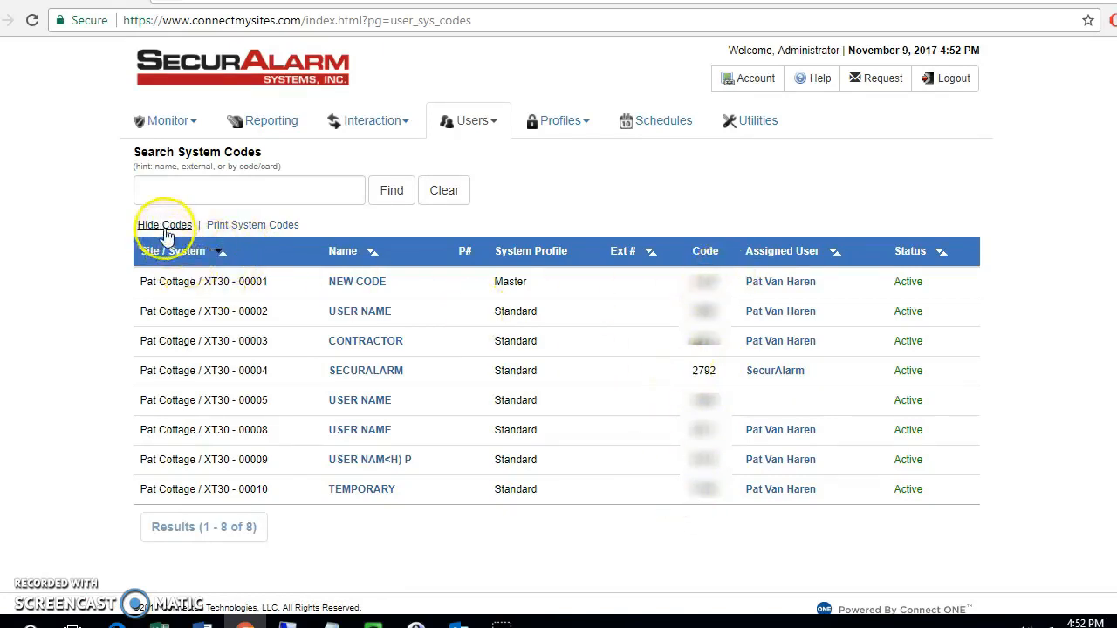
left_click(164, 224)
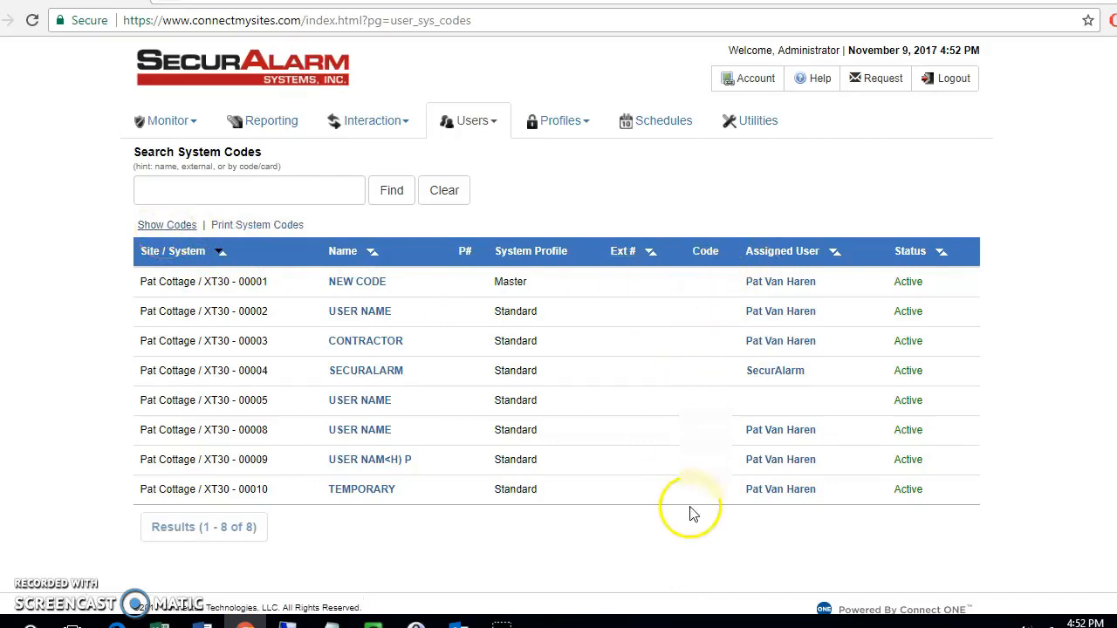
mouse_move(21, 593)
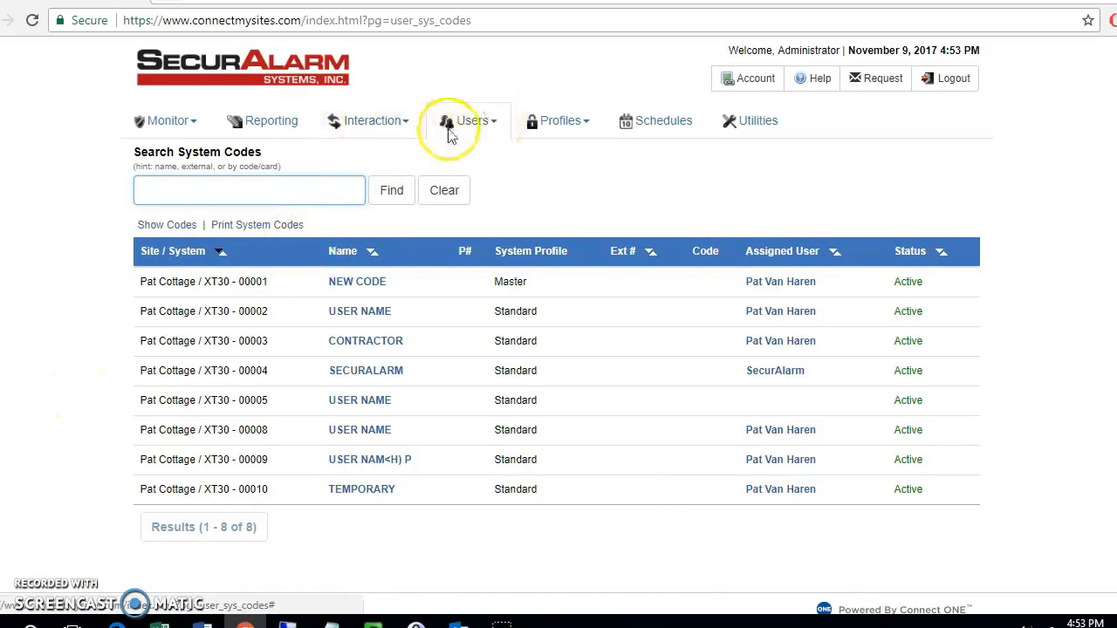
- Return via the user list to SecurAlarm's profile showing its Standard code at Pat Cottage
left_click(471, 121)
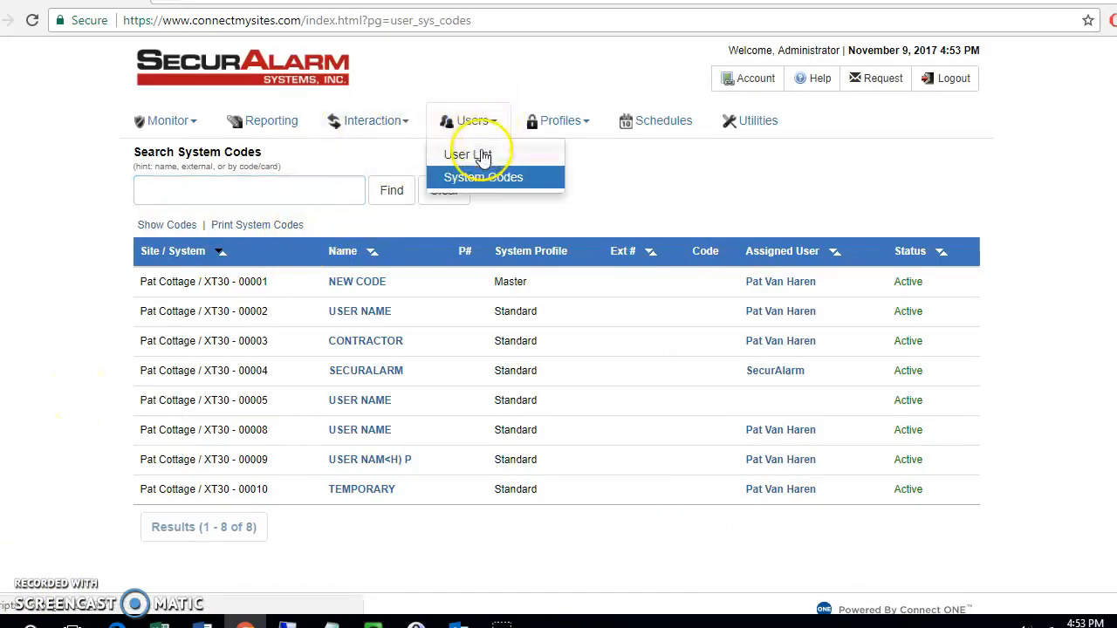
left_click(475, 154)
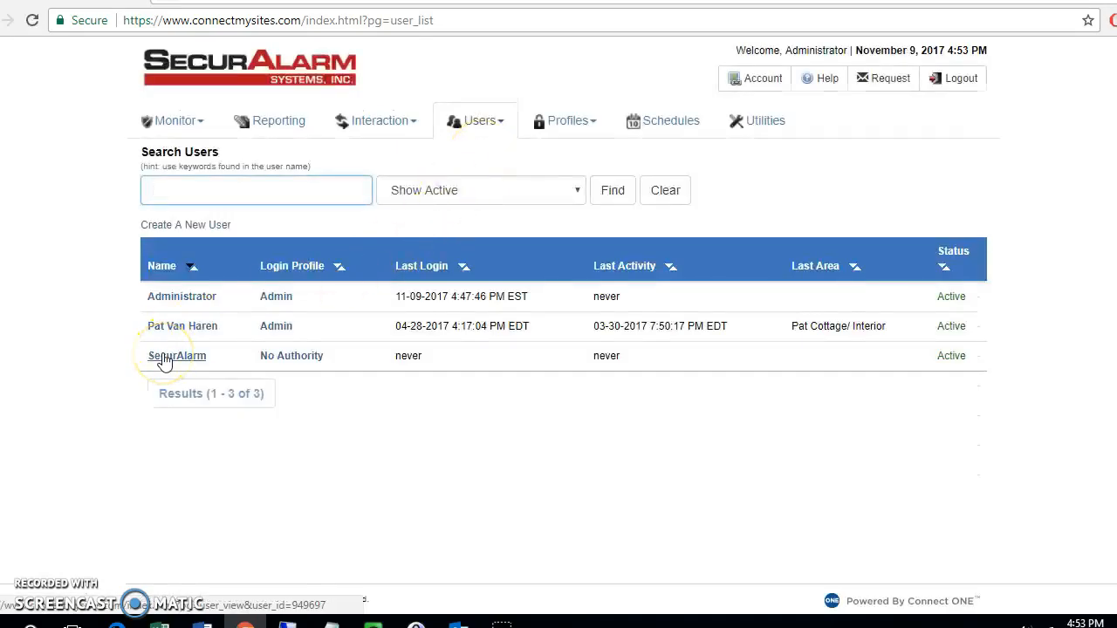
left_click(176, 356)
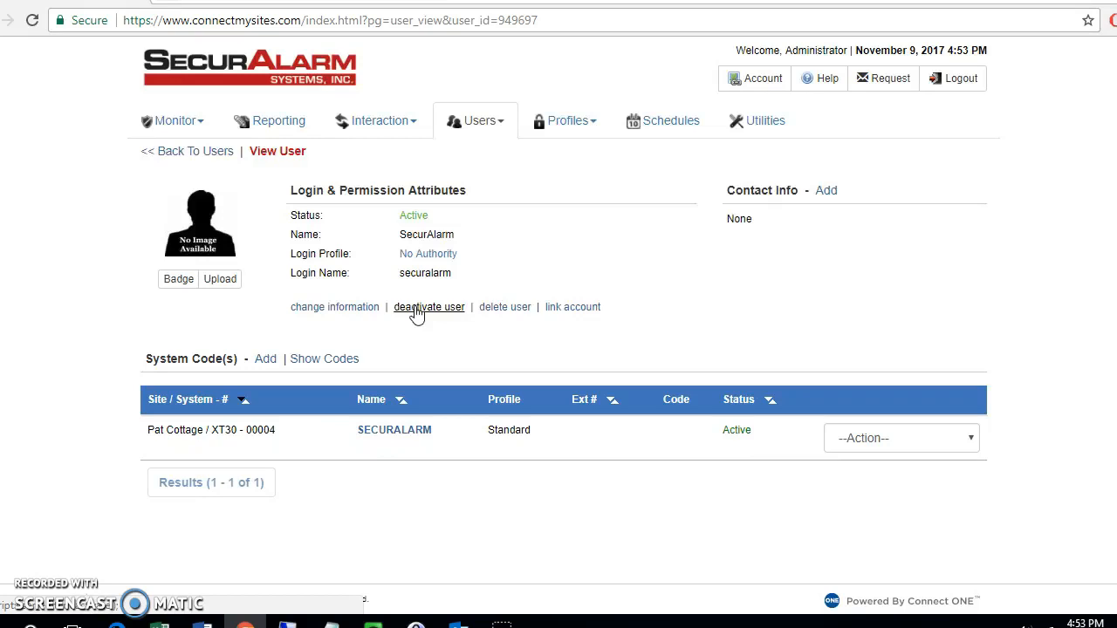
left_click(429, 307)
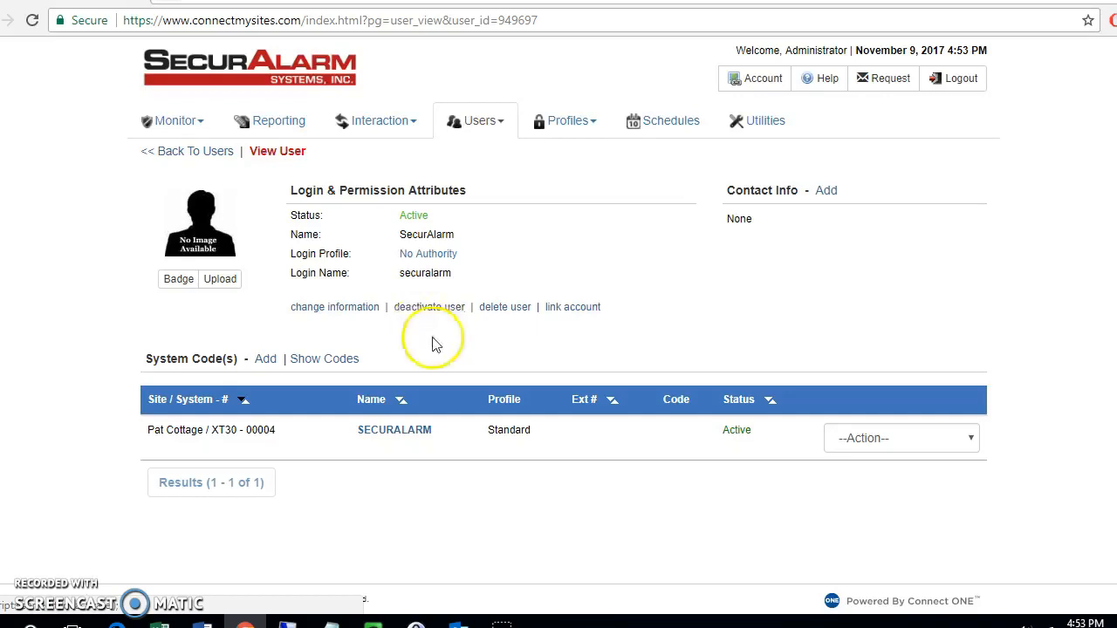
mouse_move(515, 311)
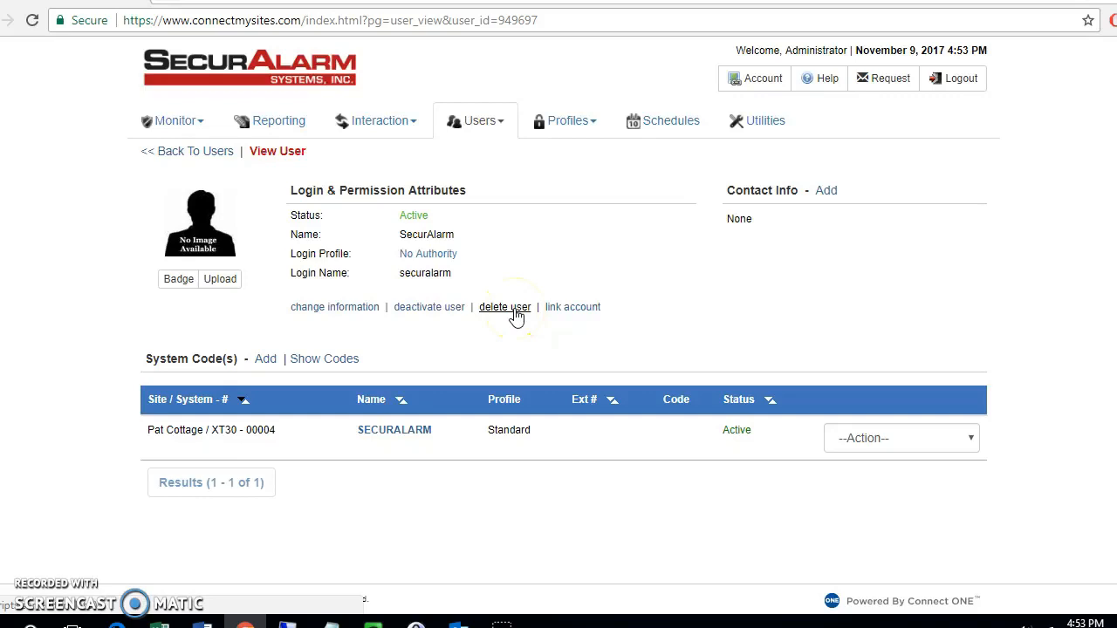
- Delete the SecurAlarm user and confirm, reaching the prompt about its system codes
left_click(504, 307)
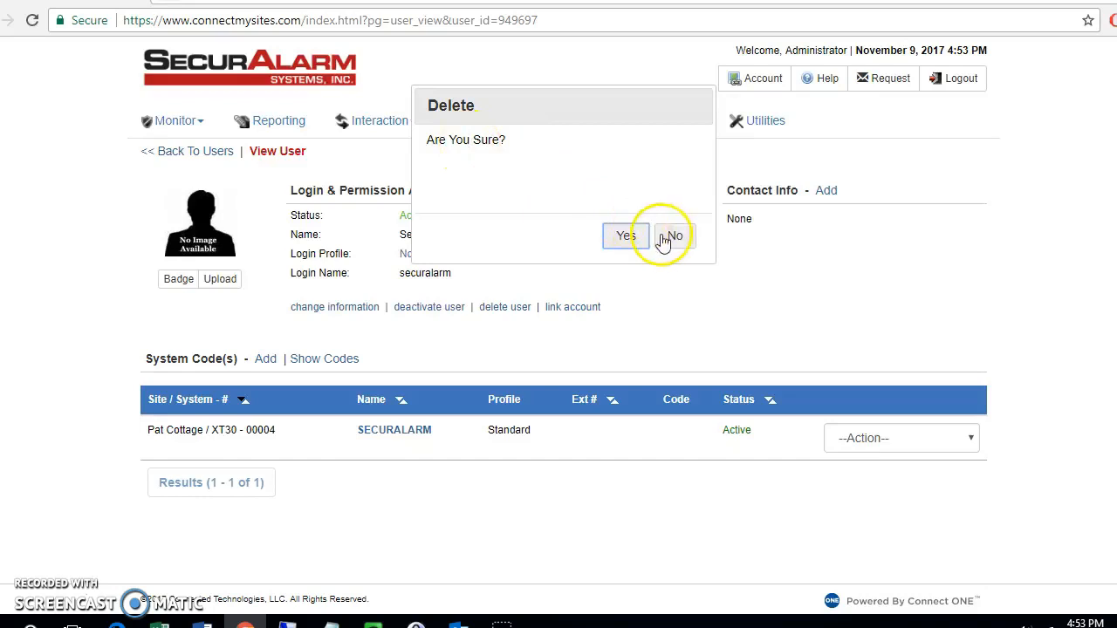
left_click(625, 235)
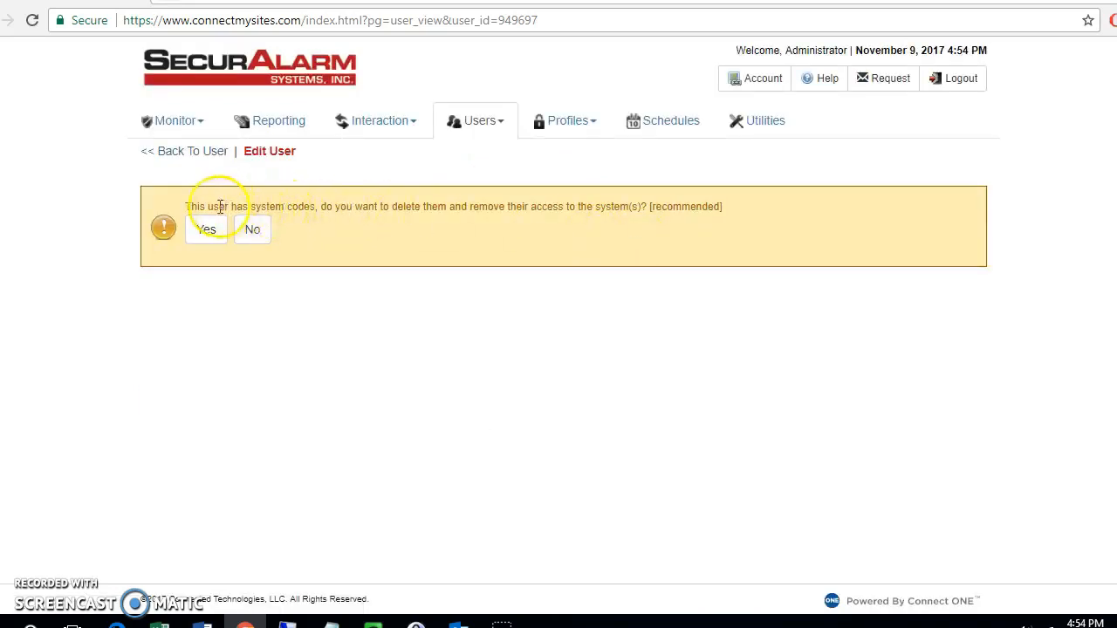
mouse_move(303, 223)
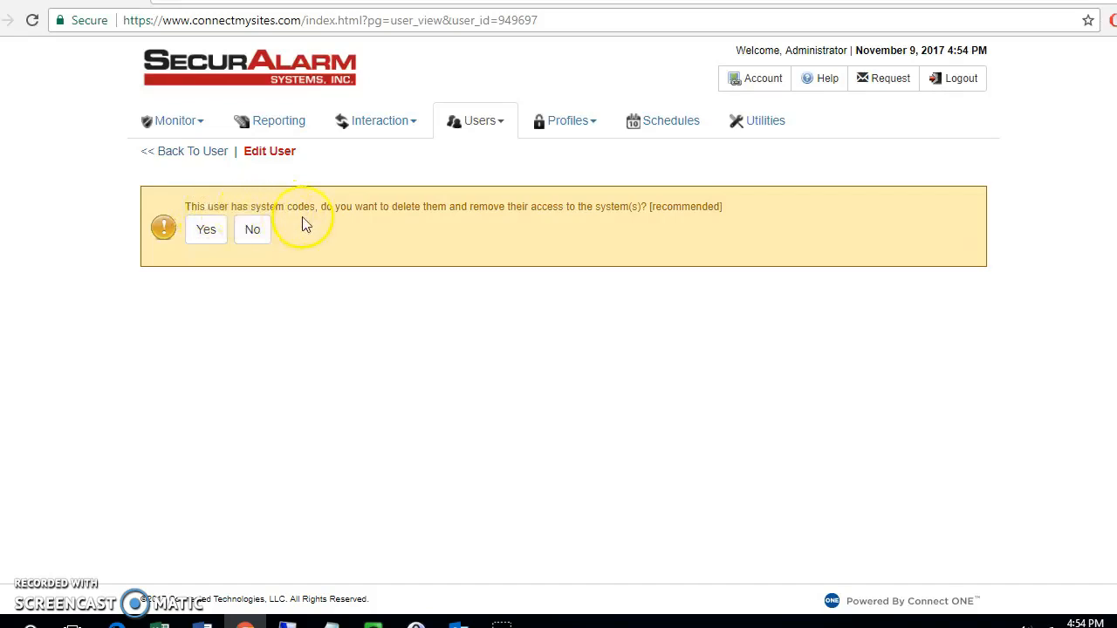
mouse_move(331, 222)
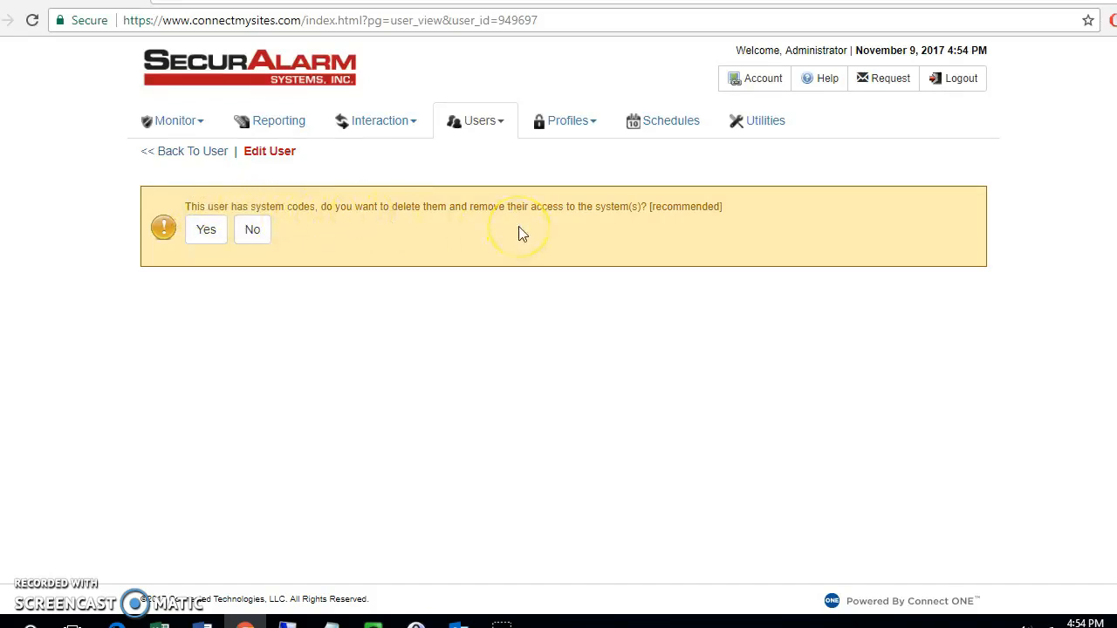
mouse_move(670, 225)
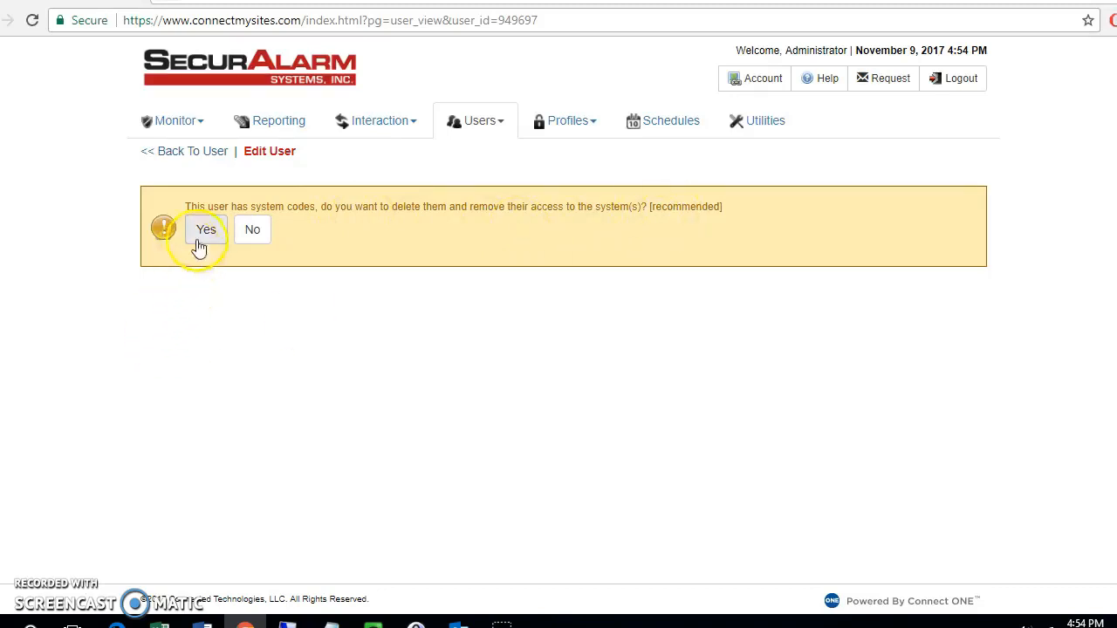
left_click(206, 230)
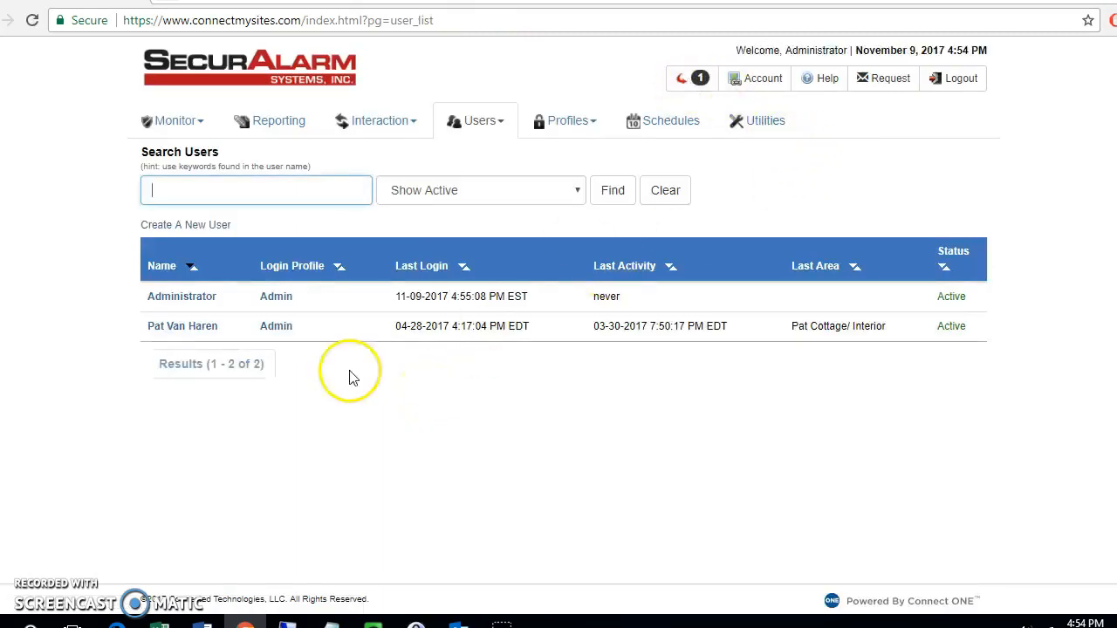
mouse_move(192, 377)
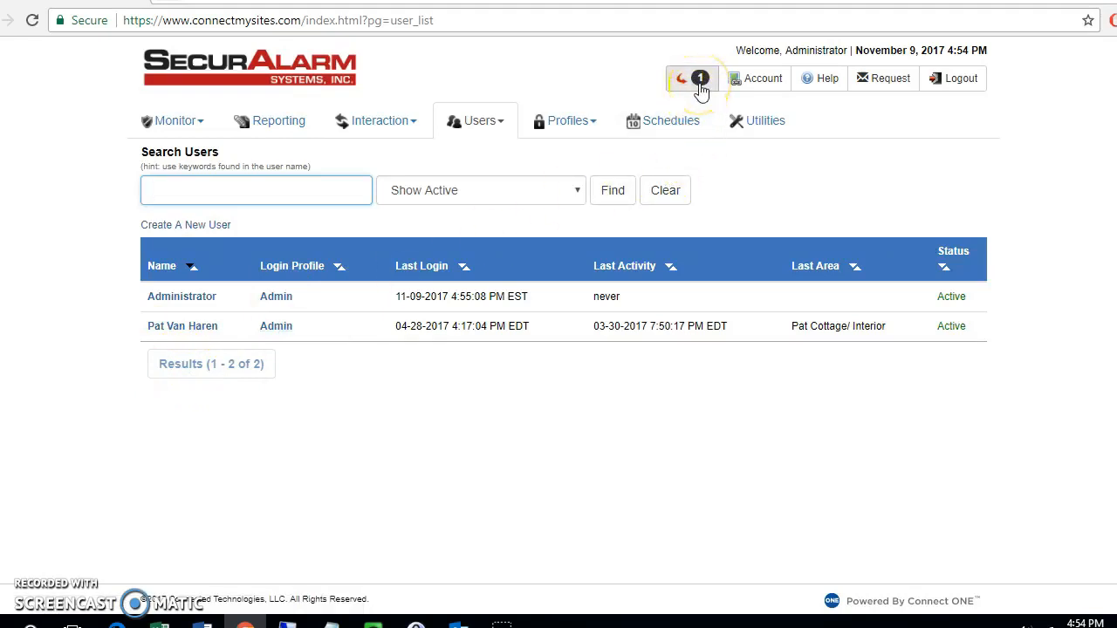
mouse_move(174, 554)
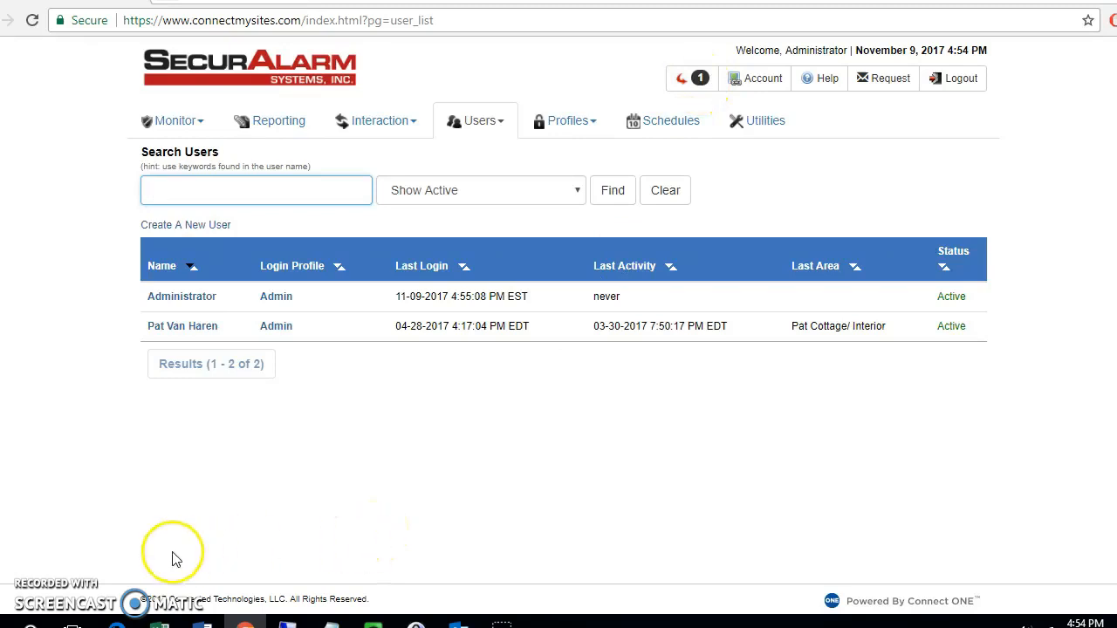